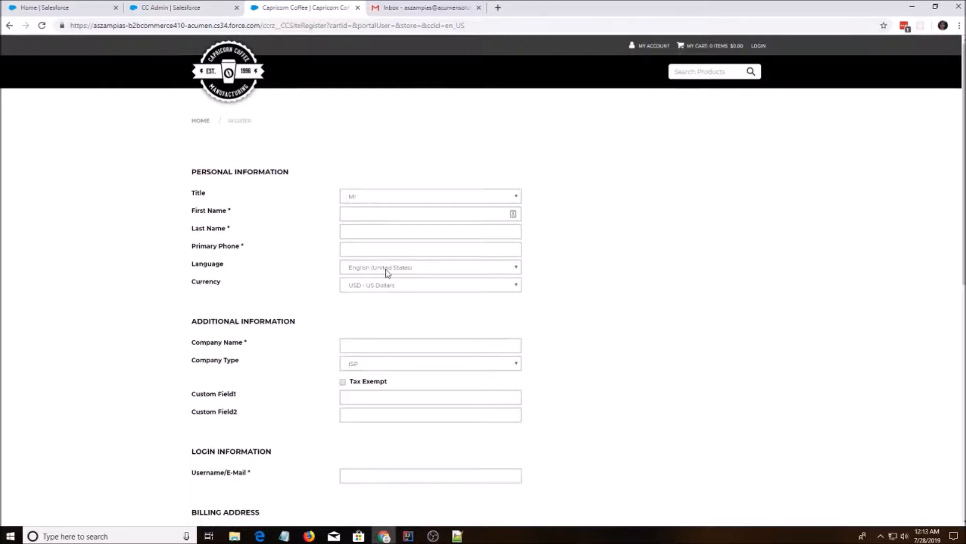
Create Visualforce page RegisterPageBIE in the pages folder and subscribe it to metadata.
scroll("down", 3)
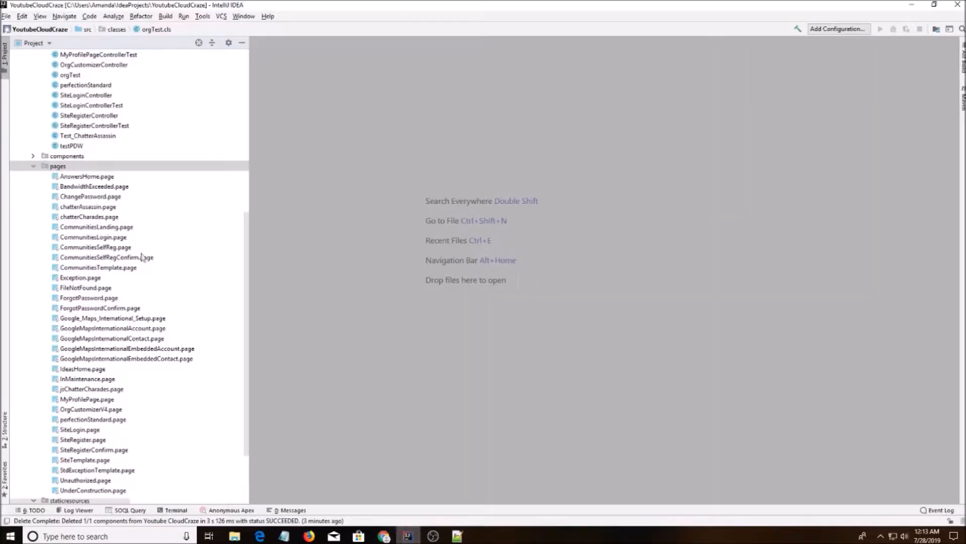
right_click(57, 165)
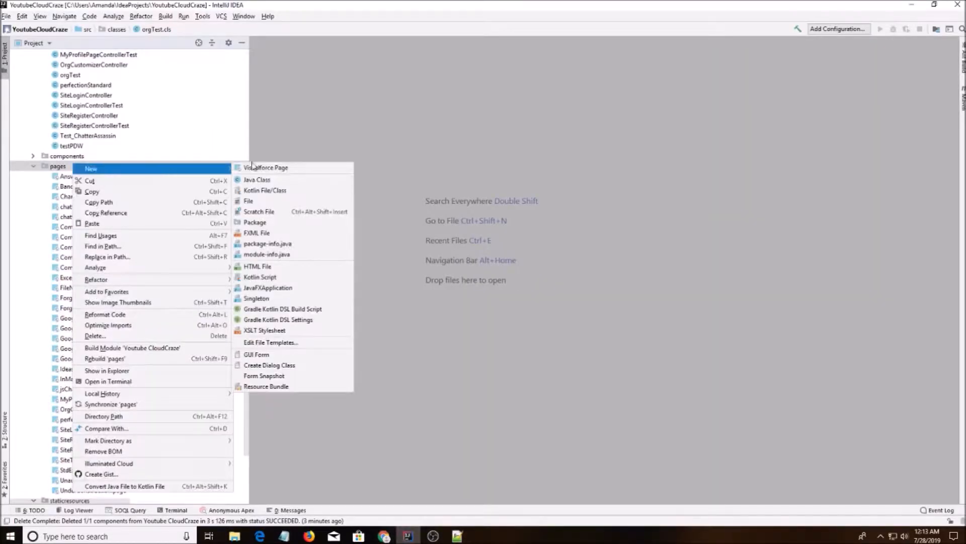
left_click(265, 167)
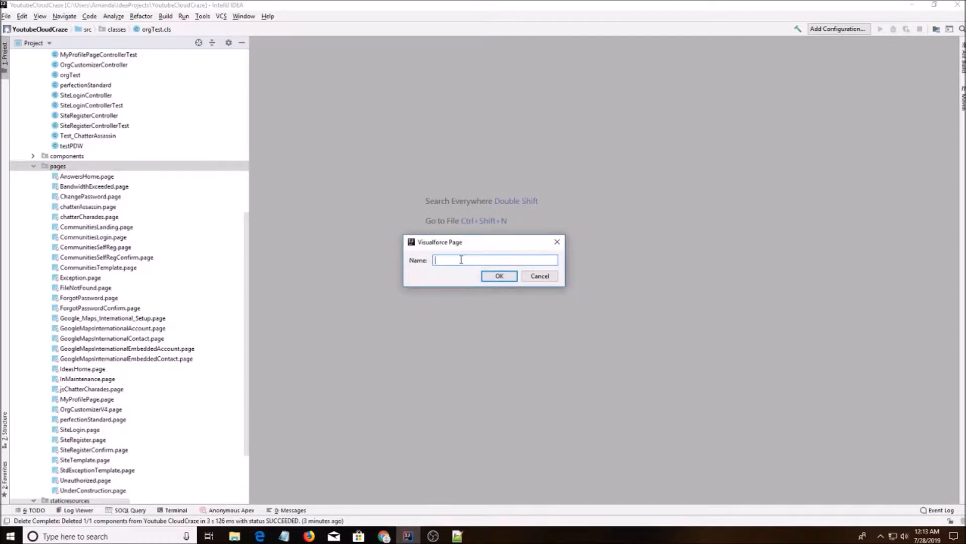
type("RegisterPageBE")
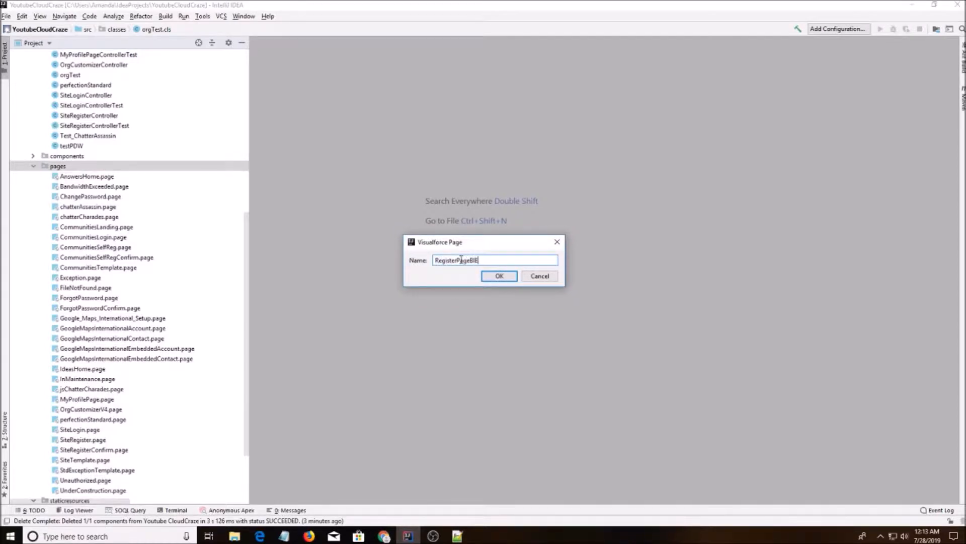
left_click(499, 275)
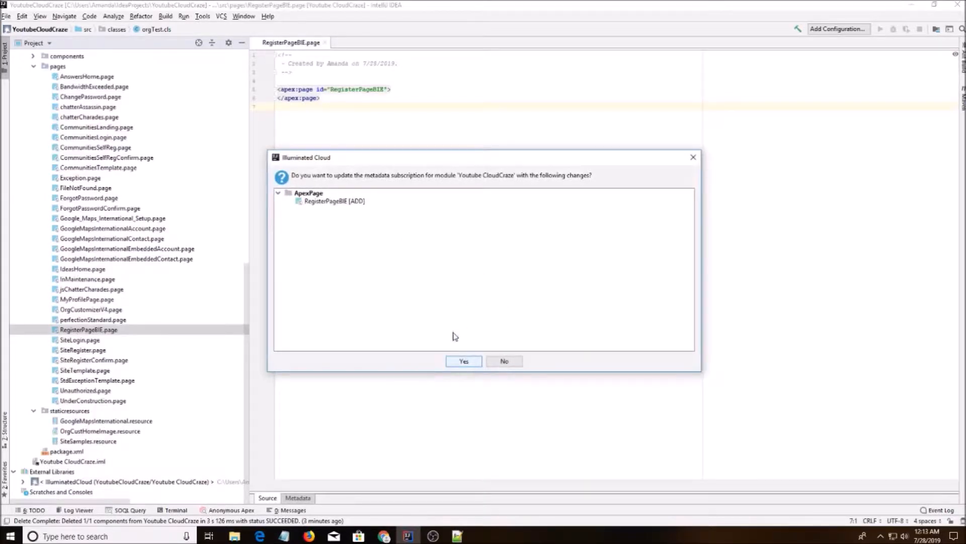
left_click(464, 360)
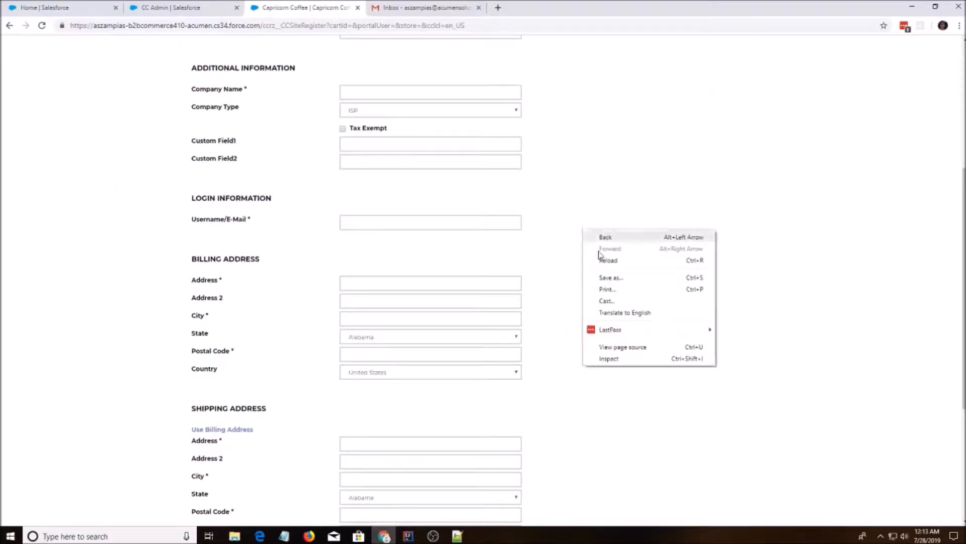
View the registration page source and locate the Custom Field1 markup in SiteRegister.
left_click(623, 346)
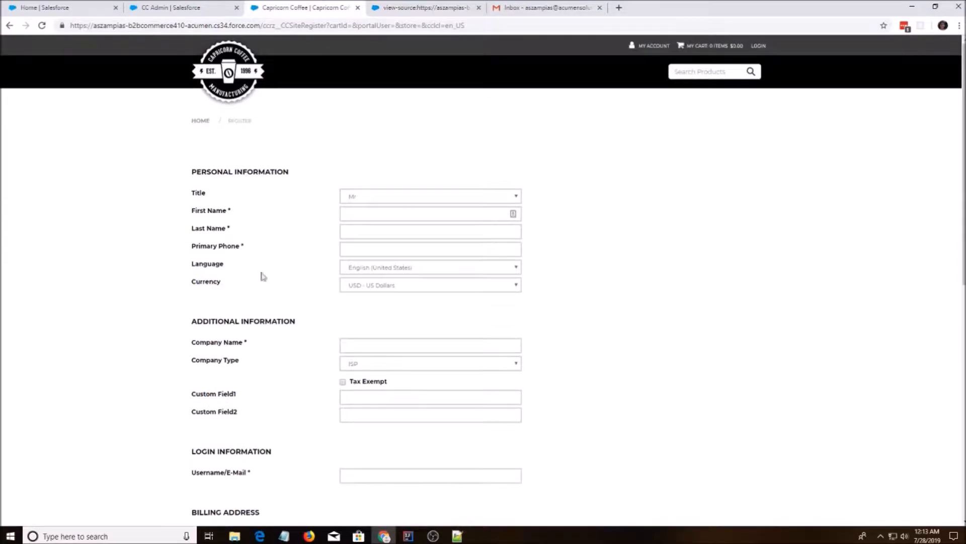
scroll("down", 3)
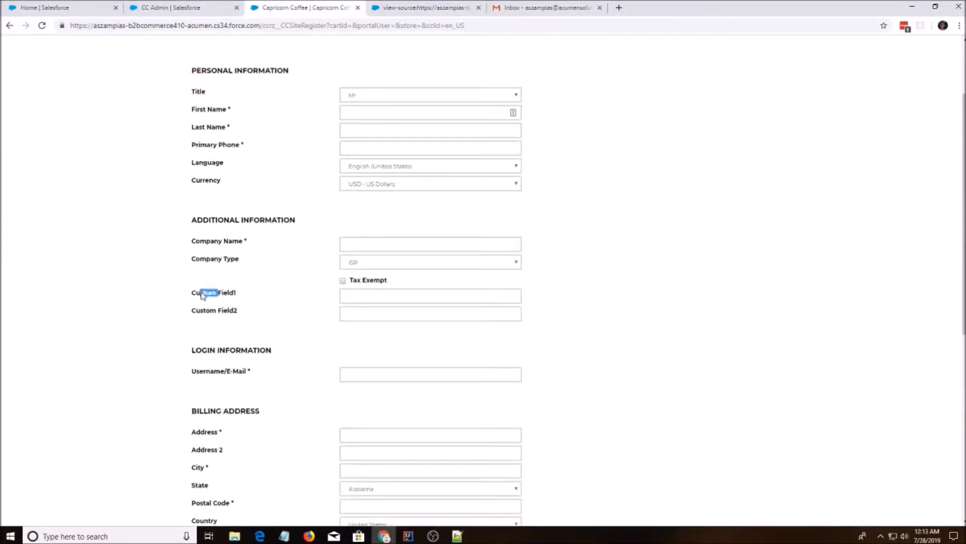
left_click(425, 7)
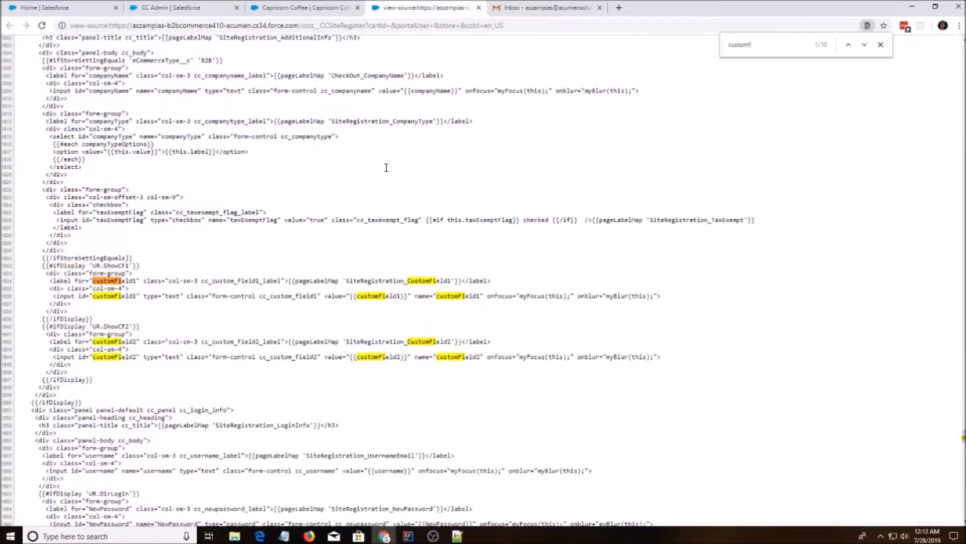
scroll("down", 3)
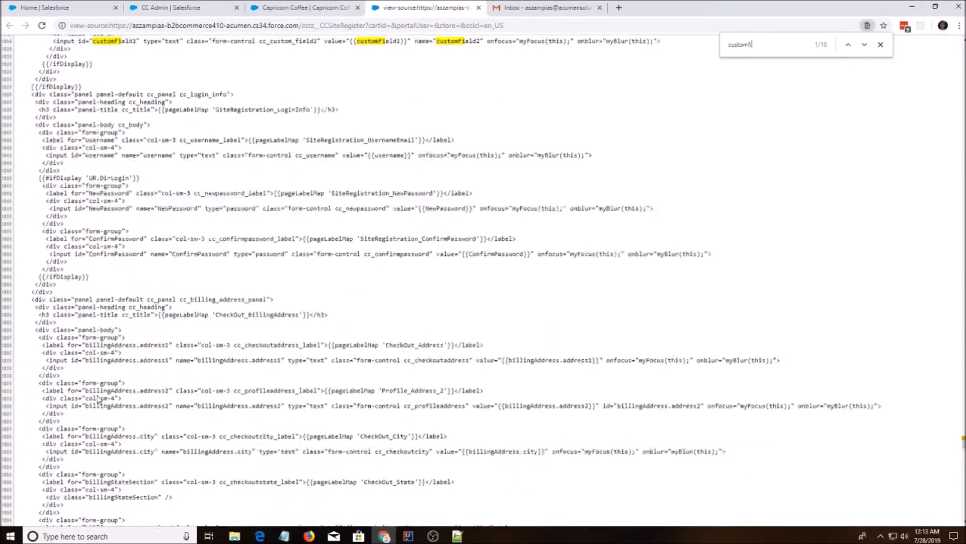
scroll("down", 3)
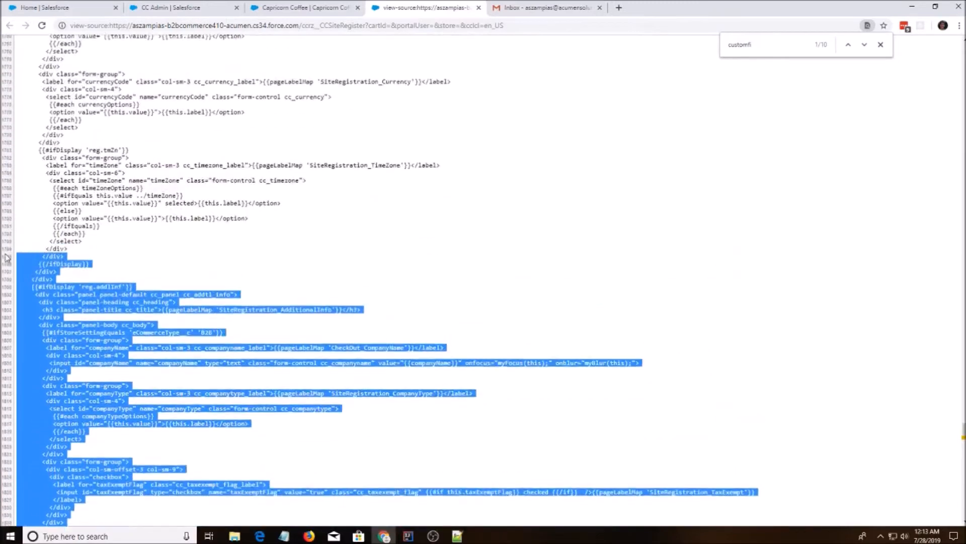
scroll("down", 3)
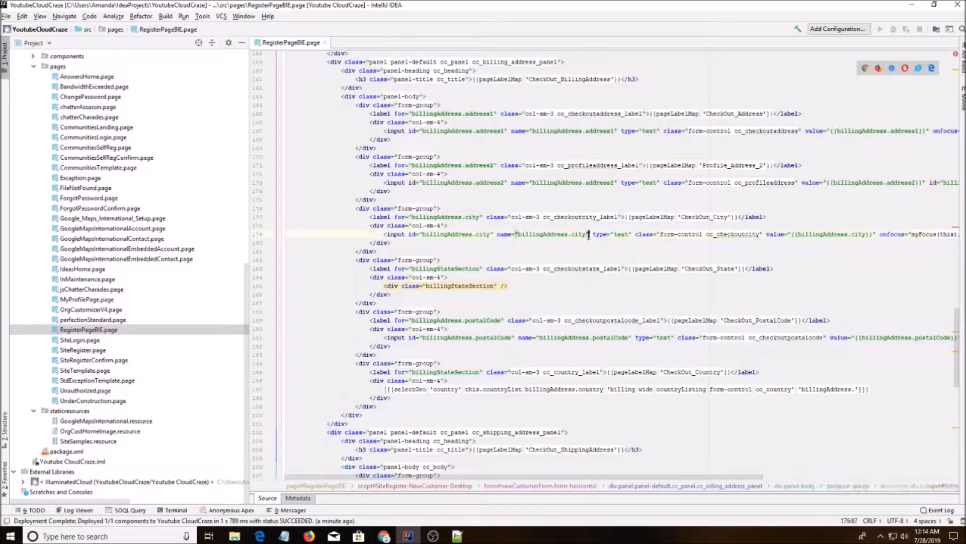
Replace the customField1 pageLabelMap label with the hardcoded text 'Favorite Coffee'.
type("customfi")
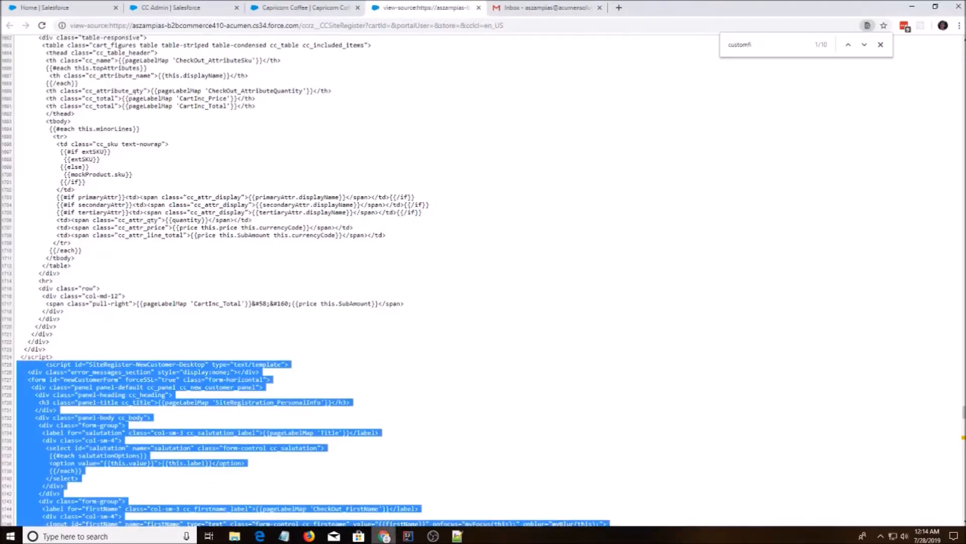
left_click(302, 7)
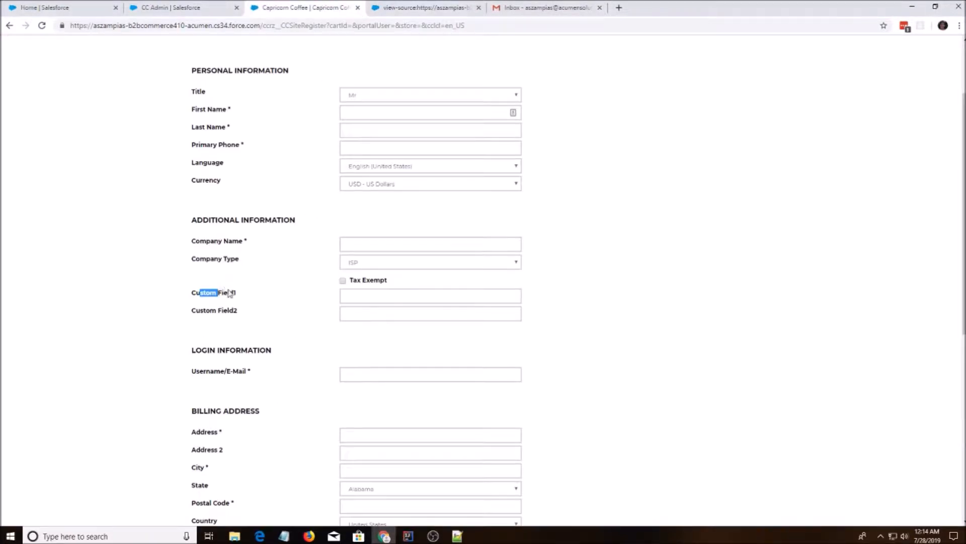
double_click(214, 310)
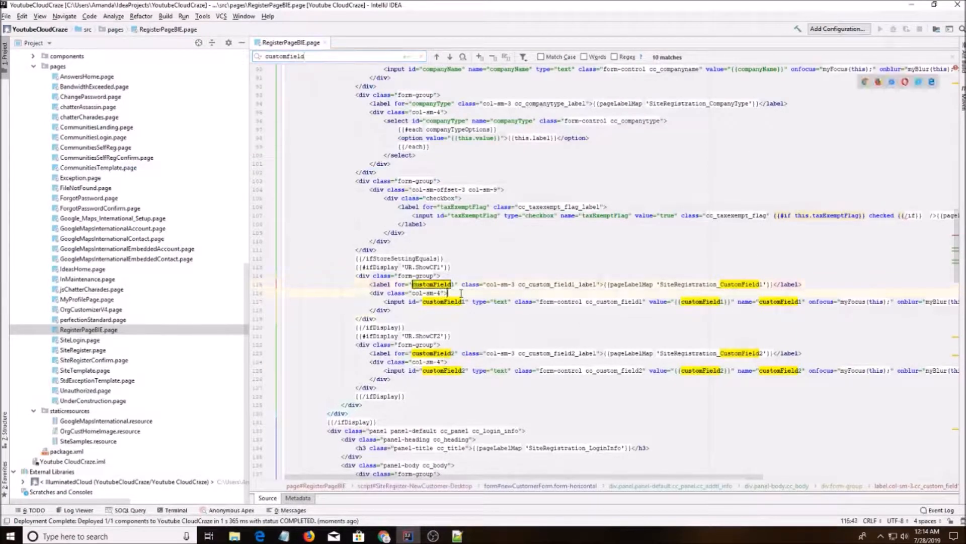
left_click(769, 284)
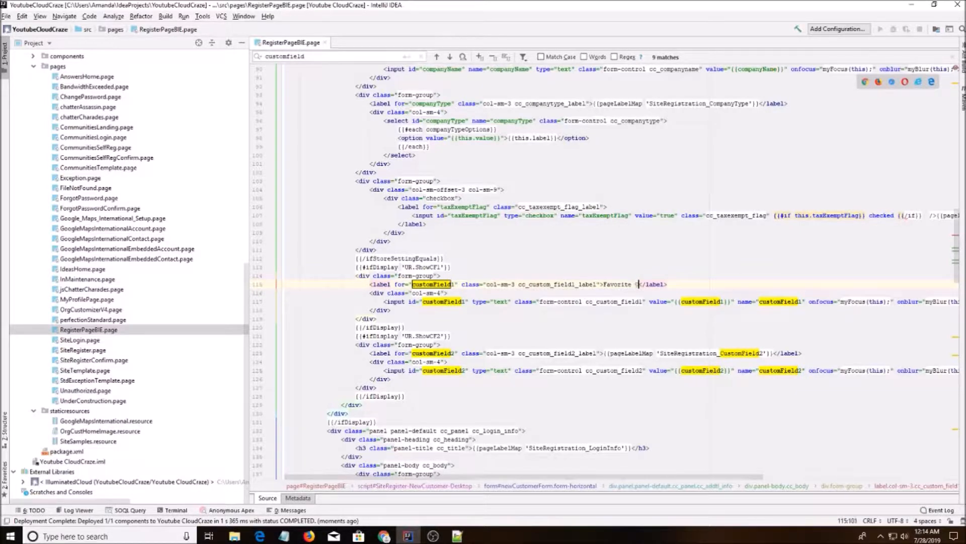
type("Coffee")
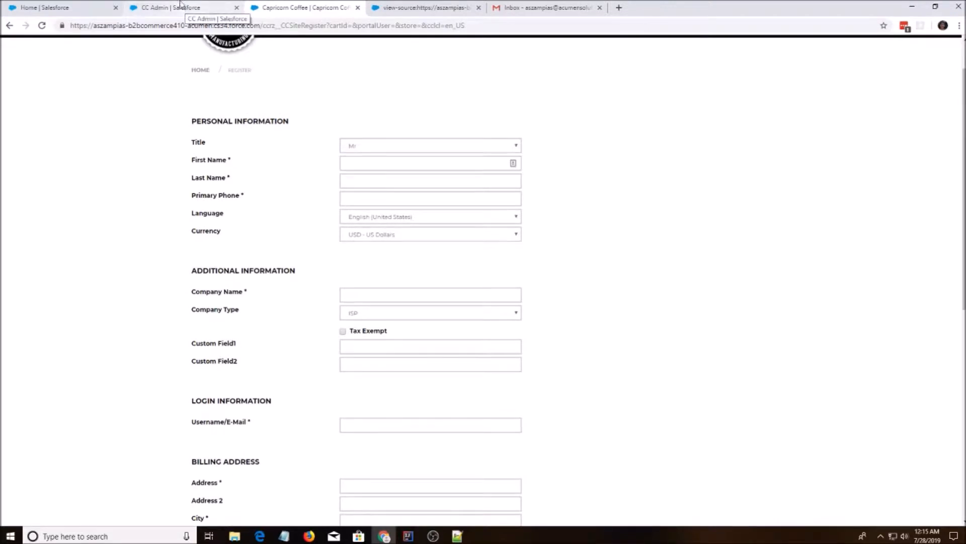
Open DefaultStore's Configuration Settings from the CC Admin tab.
left_click(179, 7)
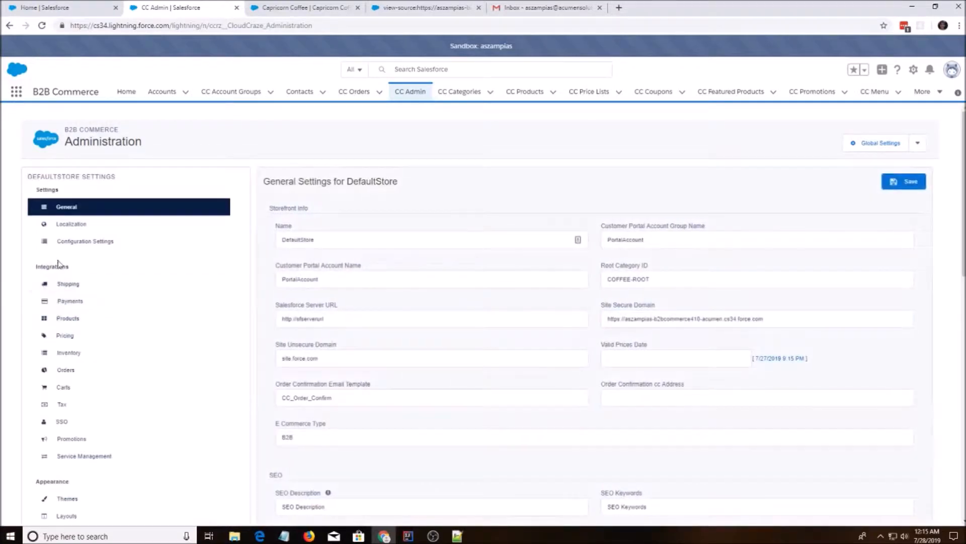
mouse_move(65, 336)
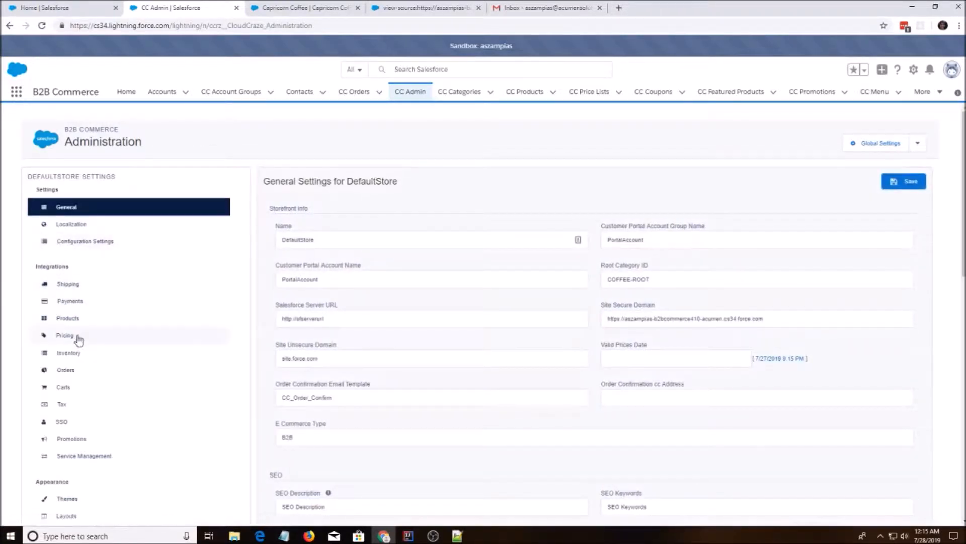
left_click(85, 241)
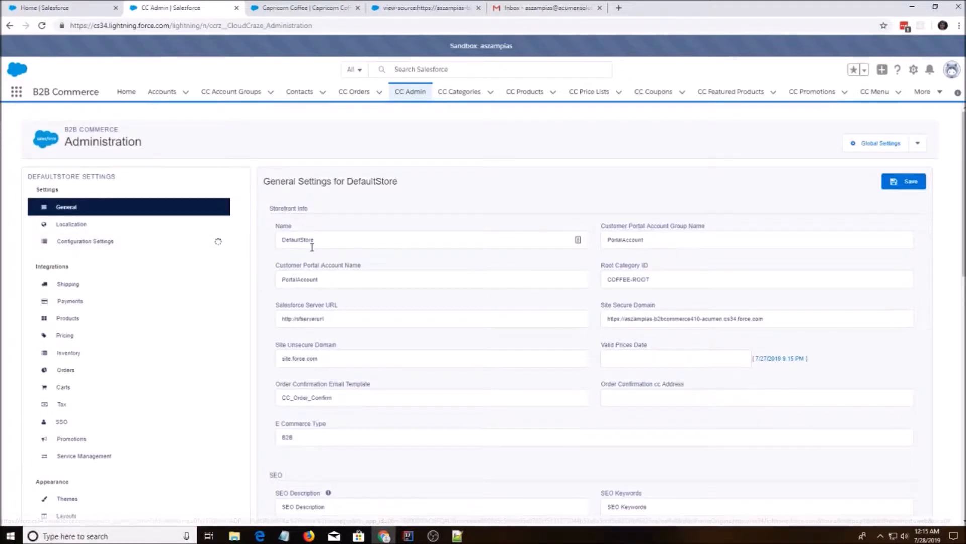
left_click(85, 241)
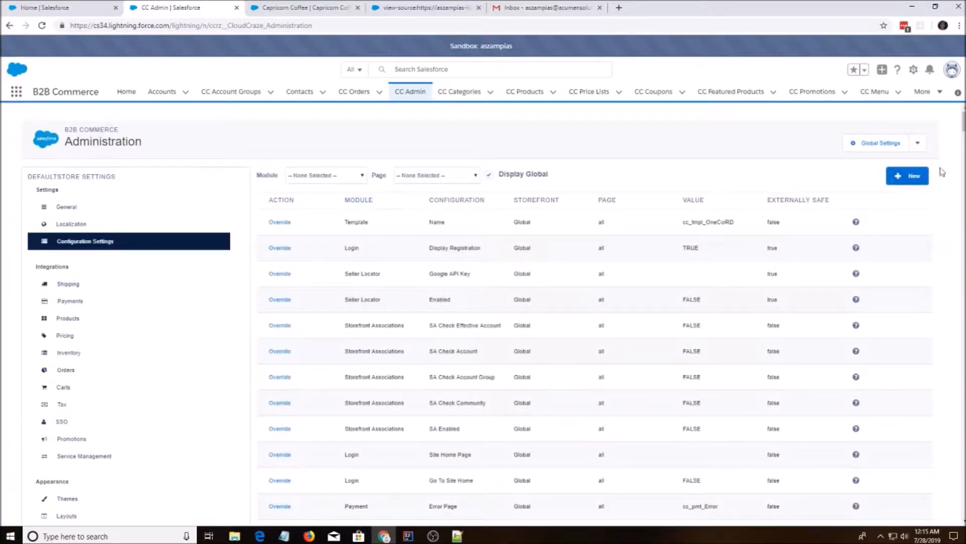
Create a Body Includes End setting with Enabled set to TRUE.
left_click(907, 176)
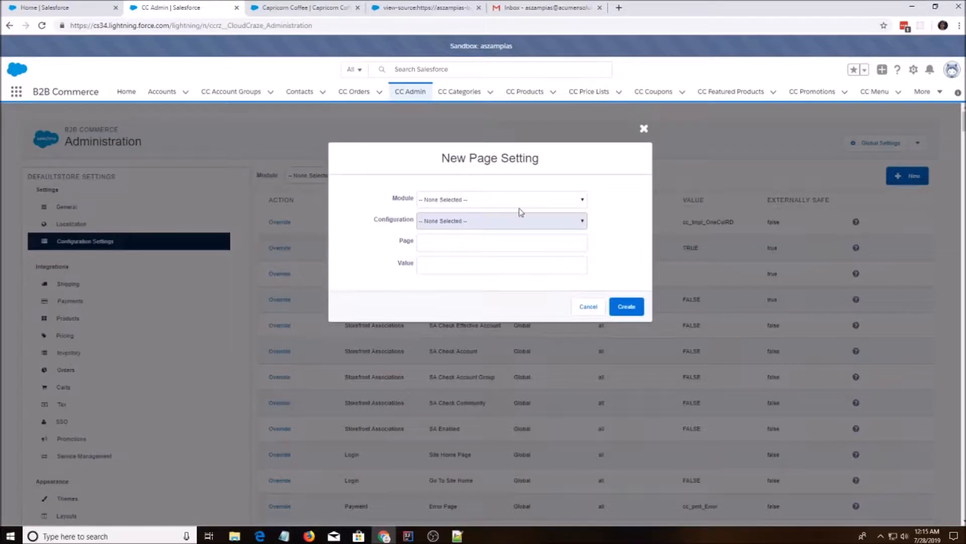
left_click(500, 199)
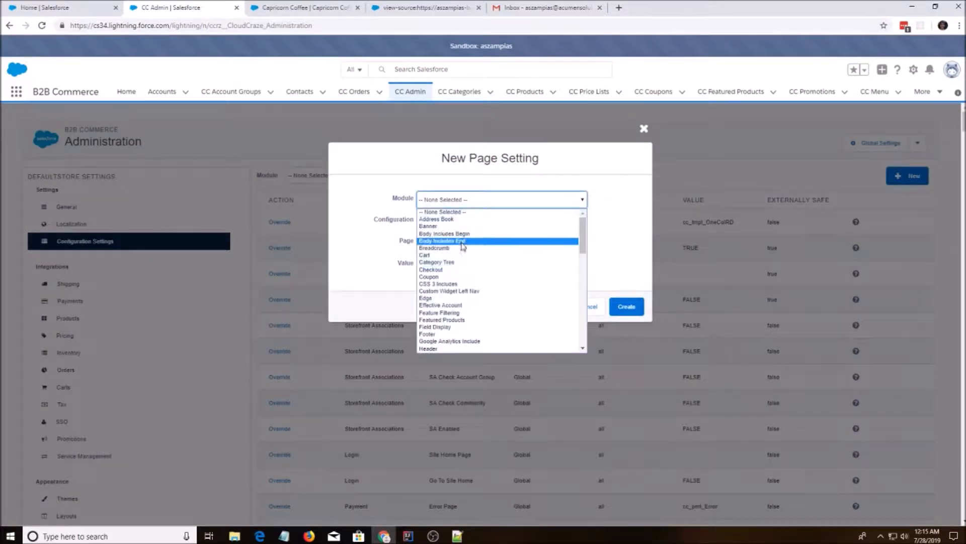
left_click(442, 240)
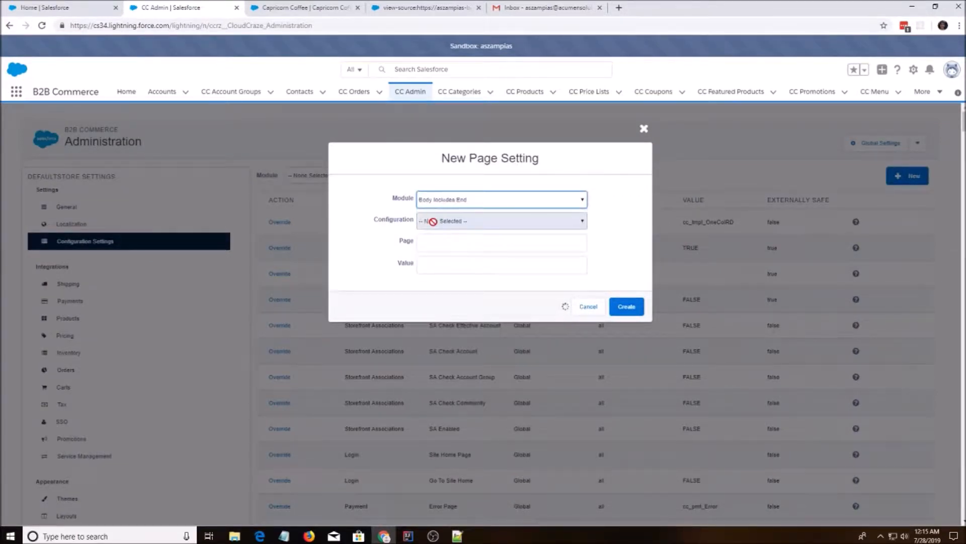
left_click(500, 220)
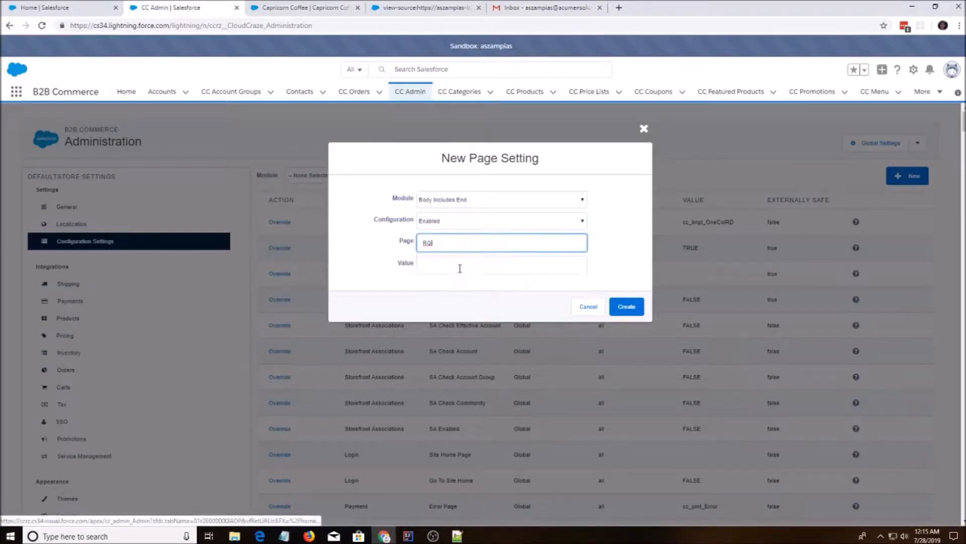
type("TRUE")
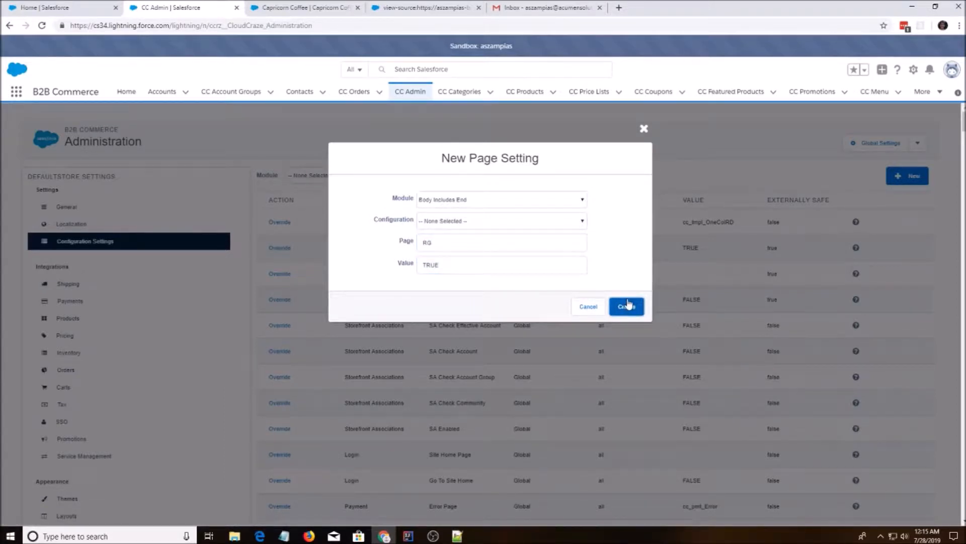
left_click(625, 307)
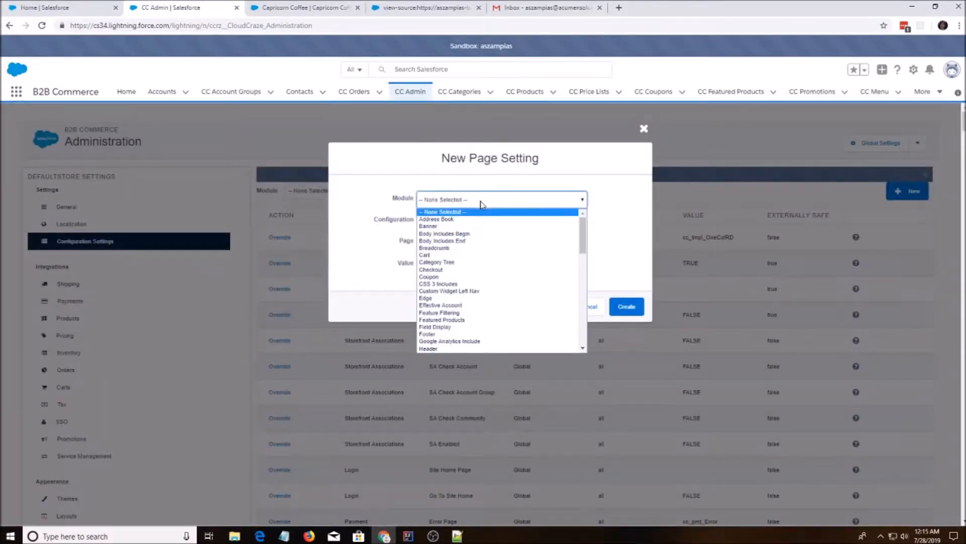
Create a Body Includes End Page Include Name setting with value c__RegisterPageBIE.
left_click(442, 240)
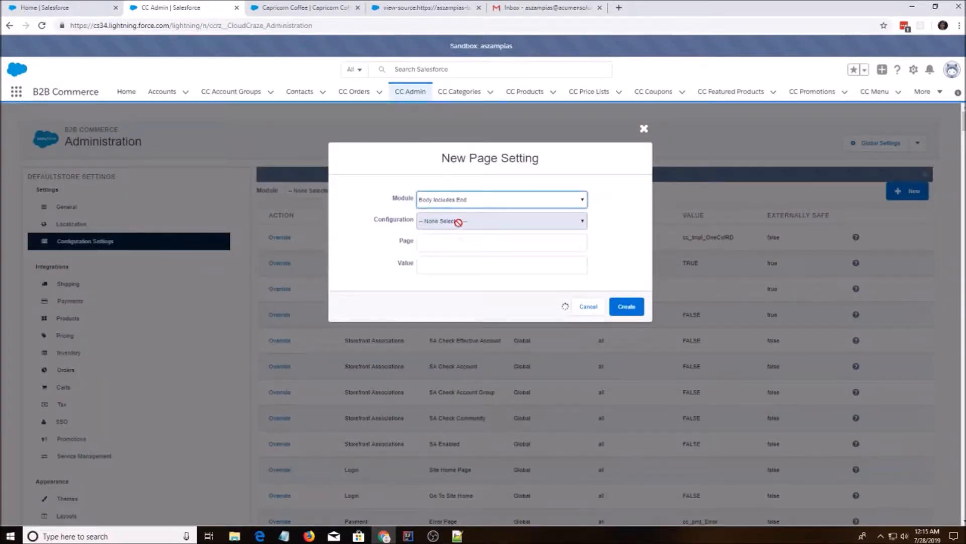
left_click(501, 220)
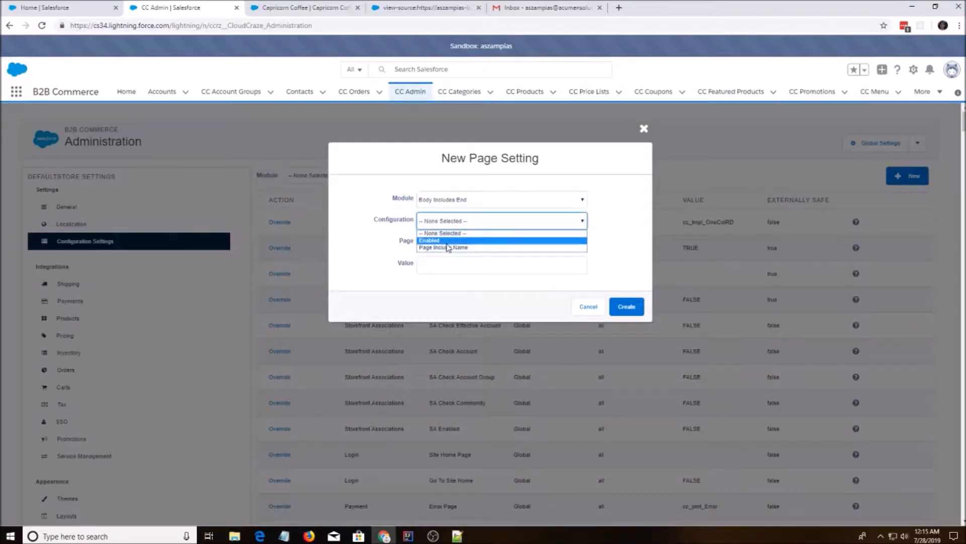
left_click(456, 247)
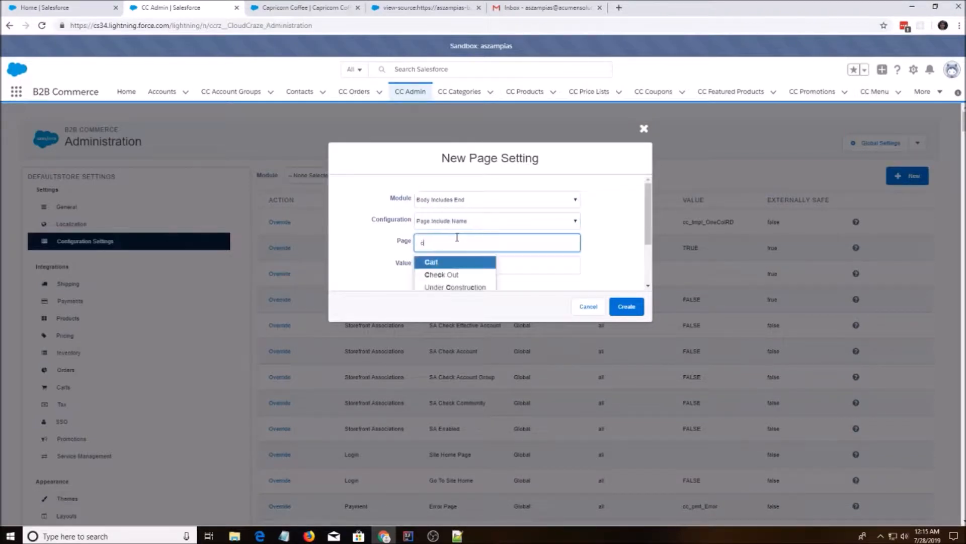
type("s")
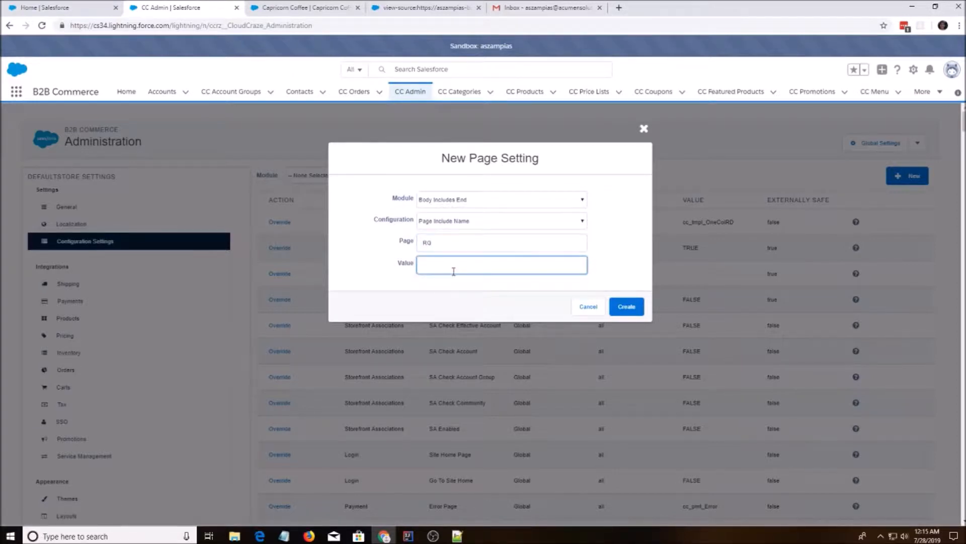
type("c__RegisterPageBIE")
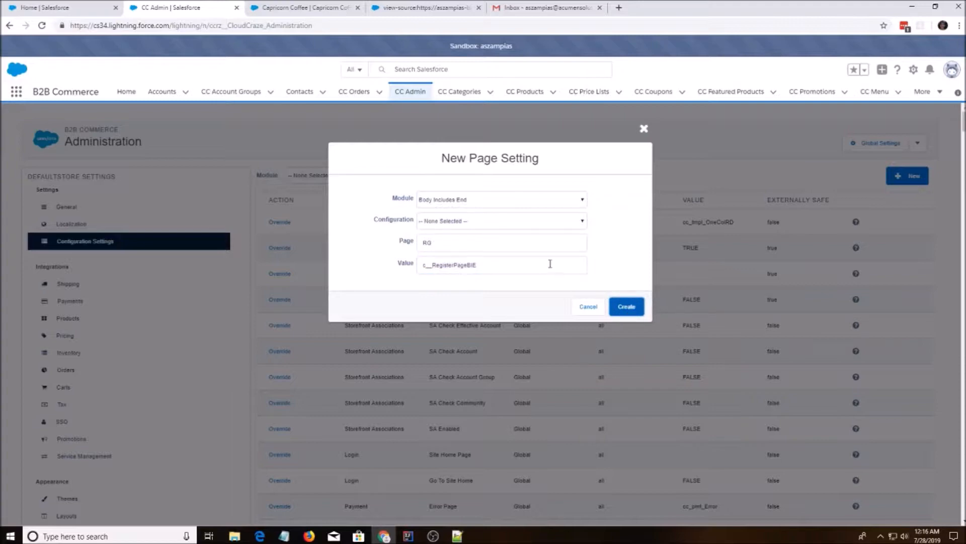
left_click(626, 306)
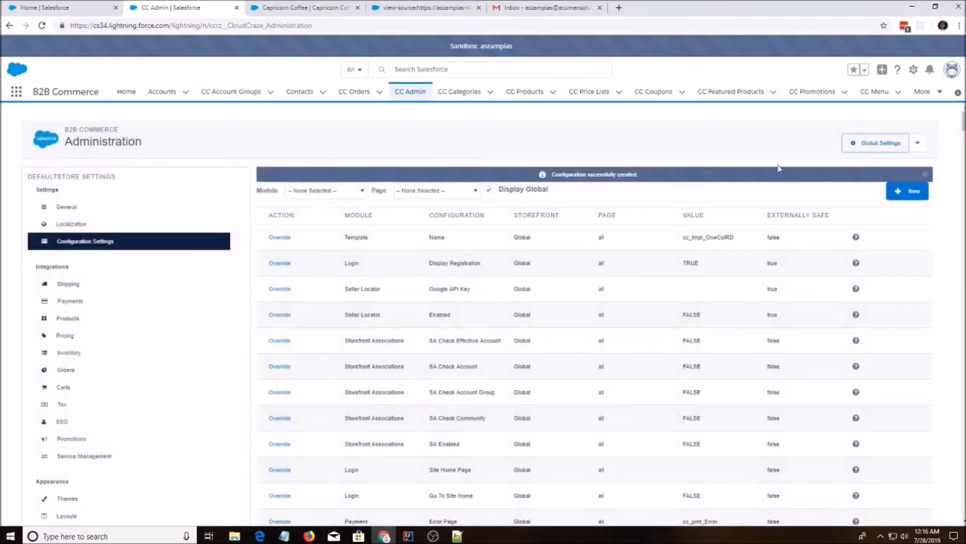
Build a new configuration cache in Global Settings, refresh the list, and activate it.
left_click(877, 143)
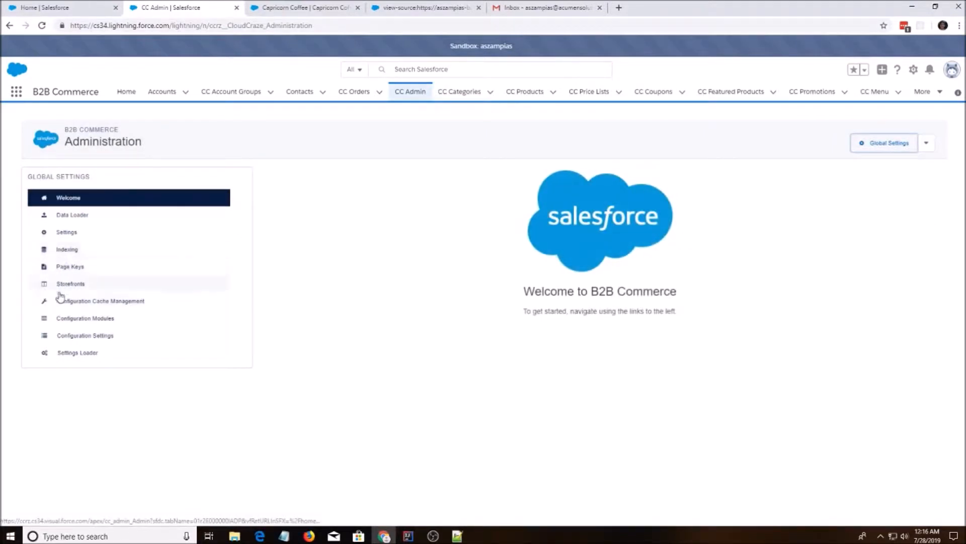
left_click(100, 301)
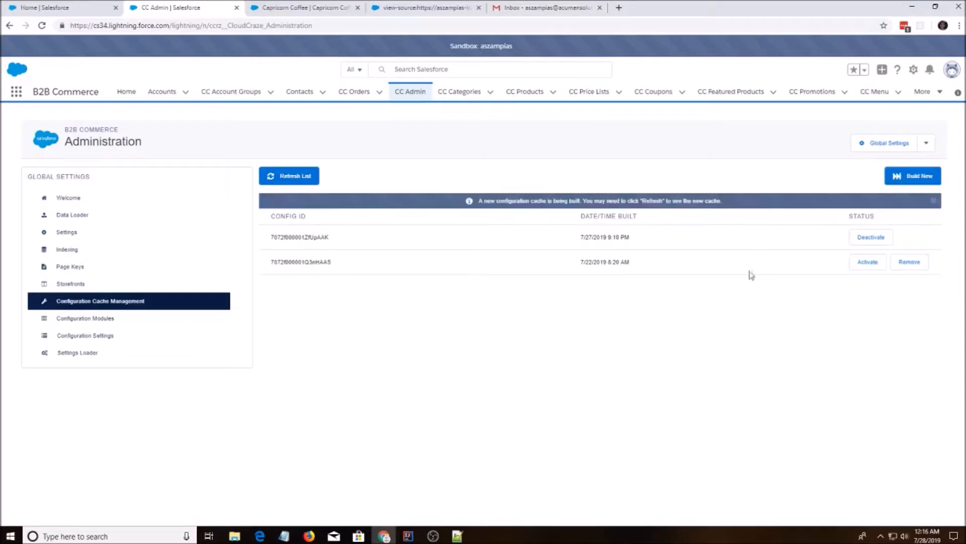
mouse_move(747, 269)
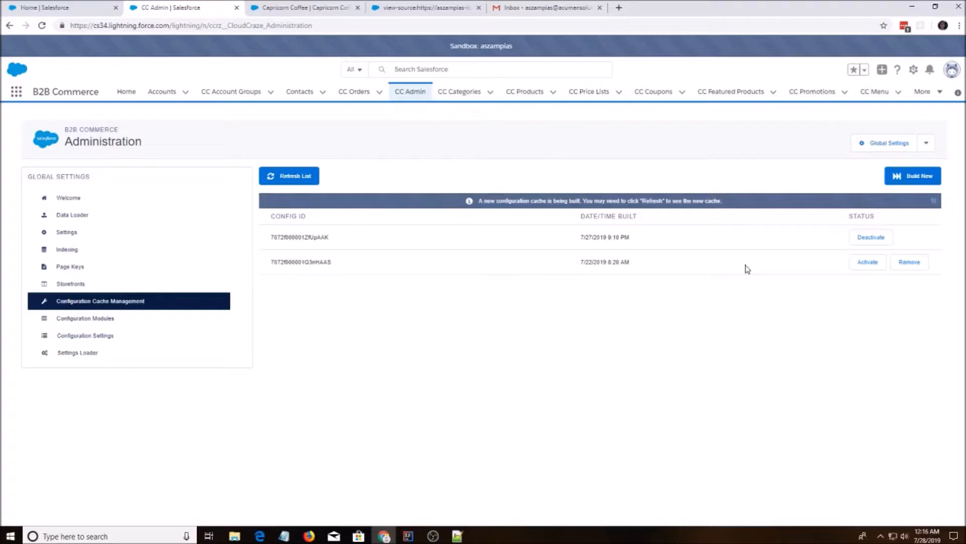
left_click(289, 175)
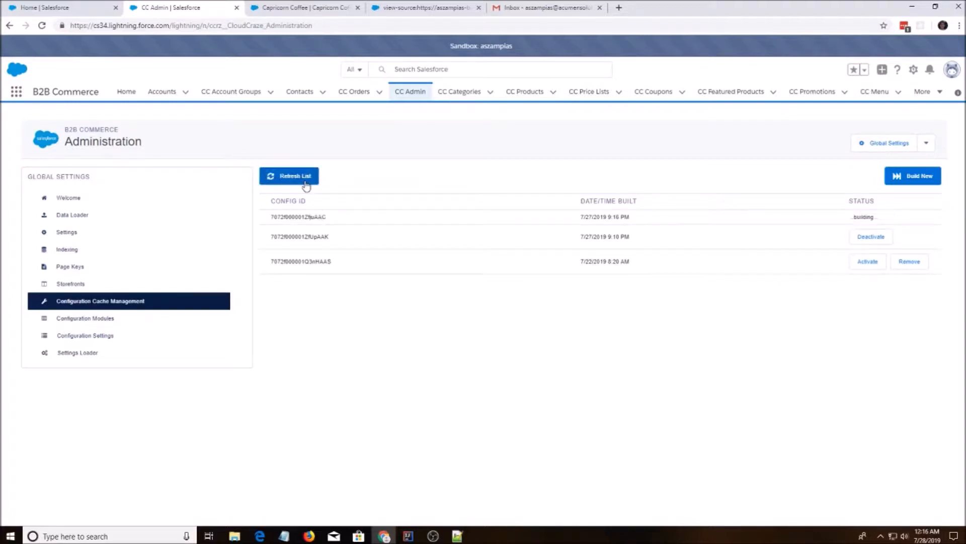
left_click(289, 176)
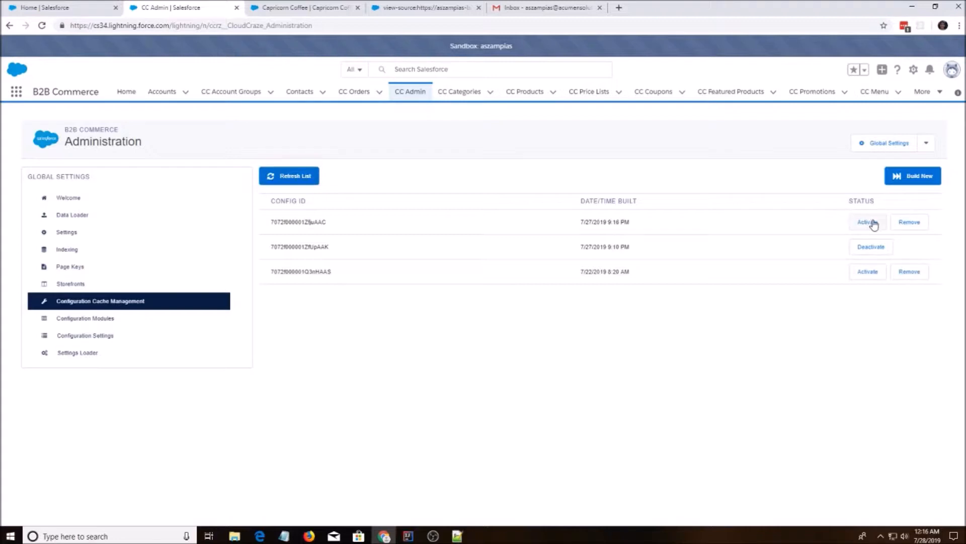
left_click(867, 222)
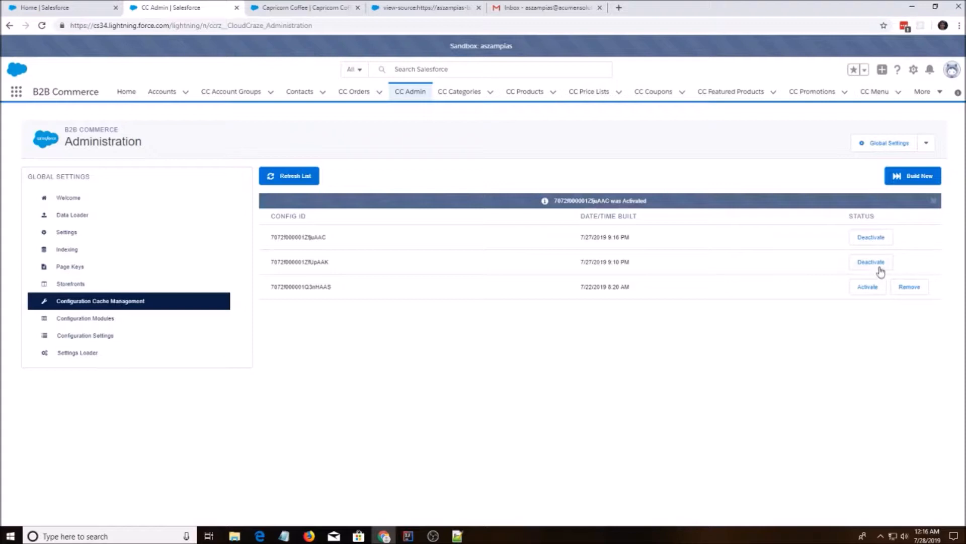
left_click(870, 262)
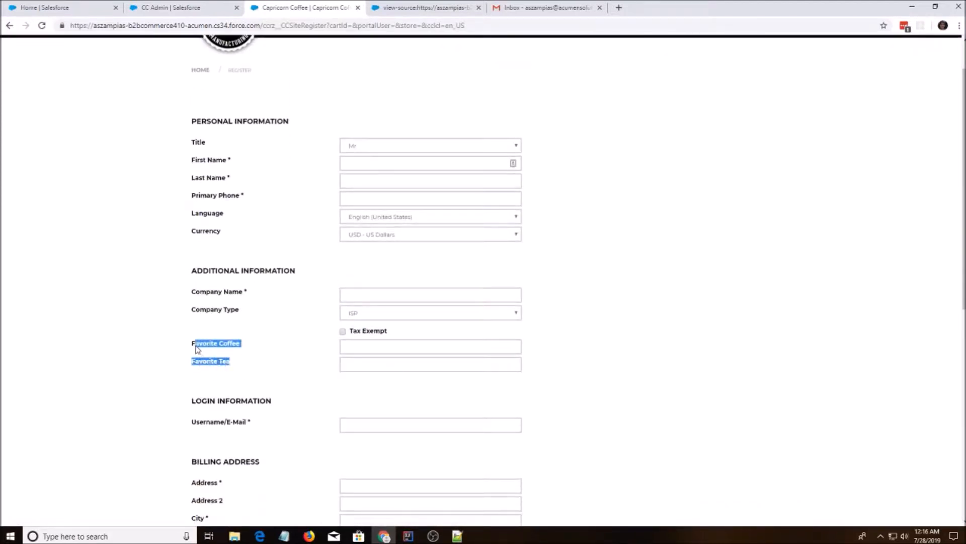
Click into the Favorite Tea field below Favorite Coffee on the registration form.
left_click(429, 363)
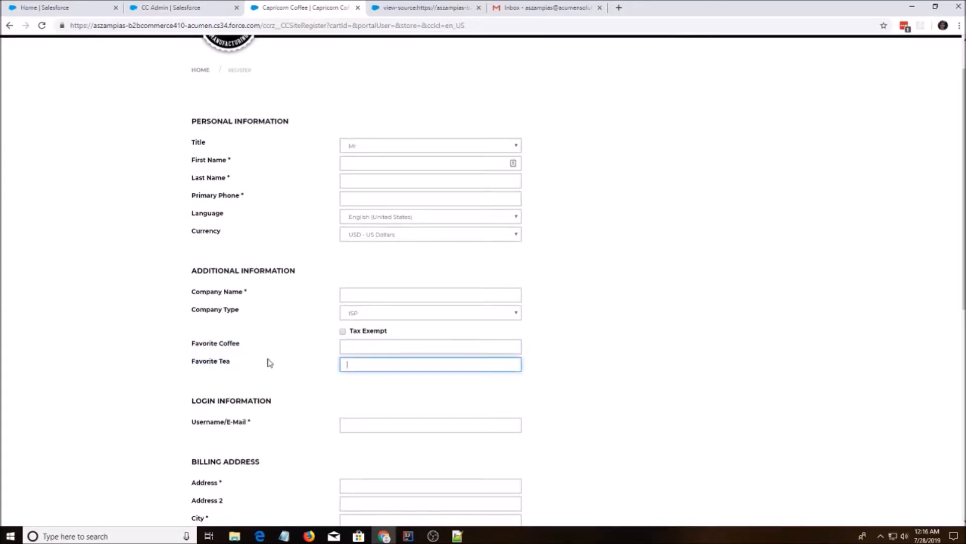
mouse_move(404, 424)
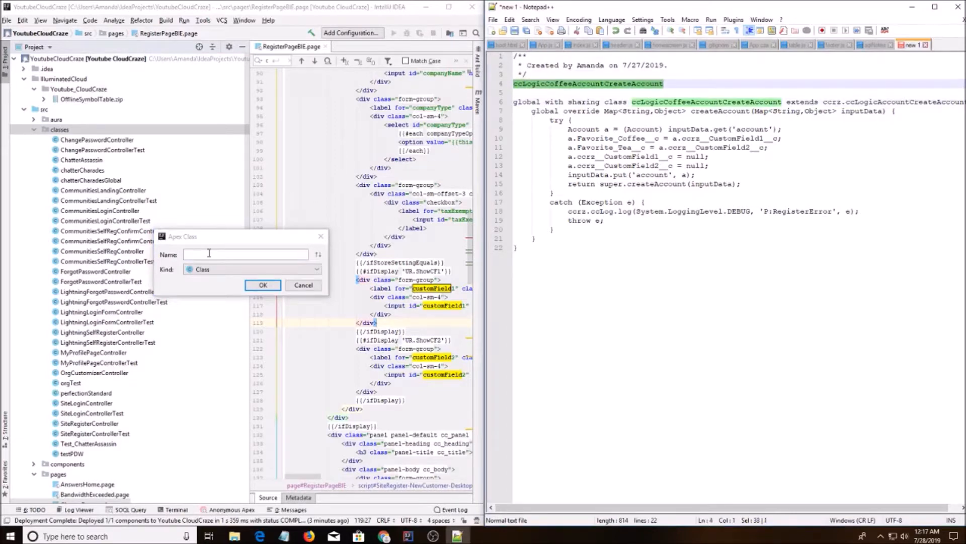
Name the new Apex class ccLogicCoffeeAccountCreateAccount and create it.
type("ccLogicCoffeeAccountCreateAccount")
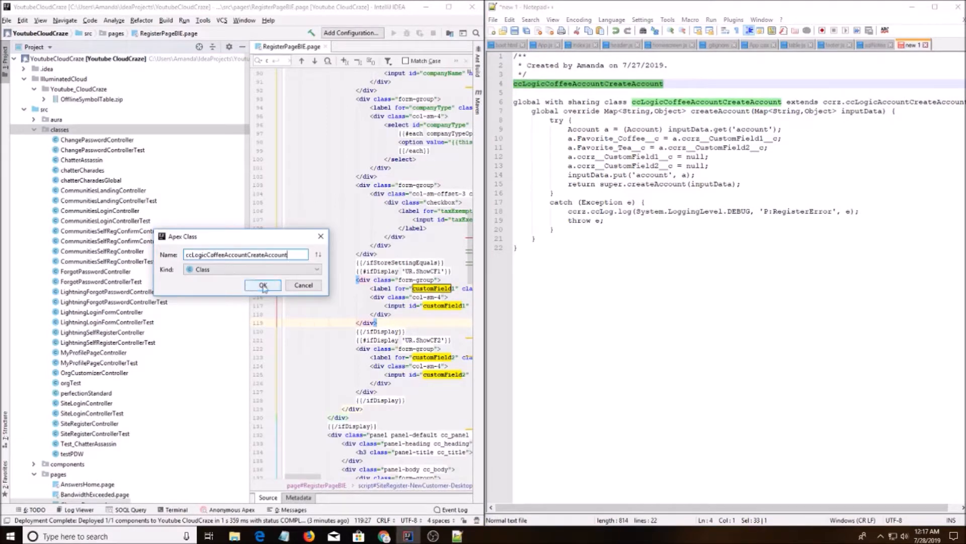
left_click(263, 285)
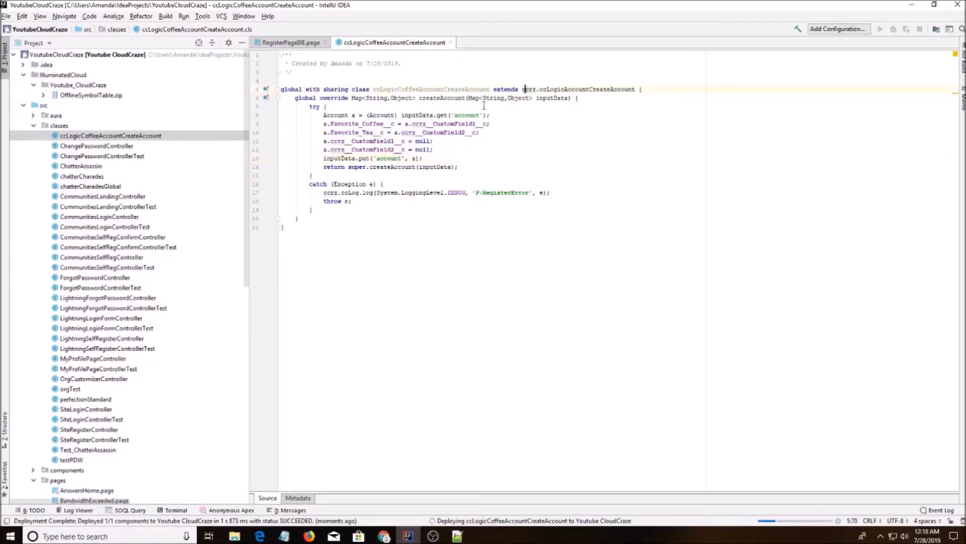
Highlight the extended base class and the cleared custom field in the deployed code.
double_click(429, 89)
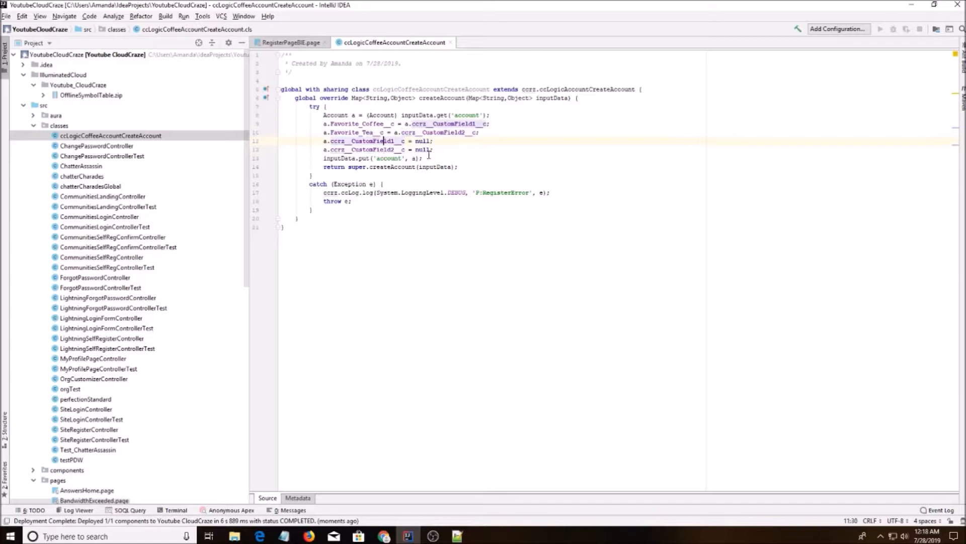
double_click(363, 149)
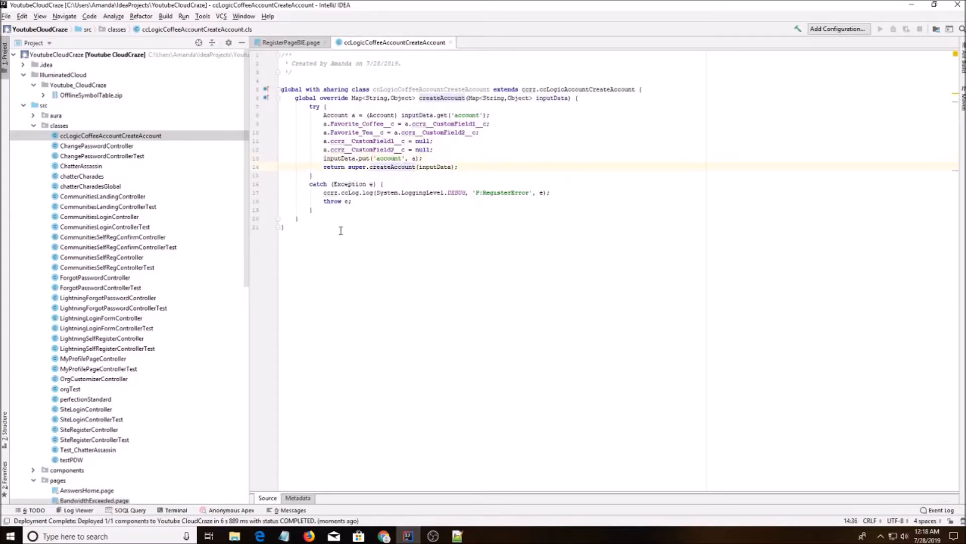
mouse_move(379, 498)
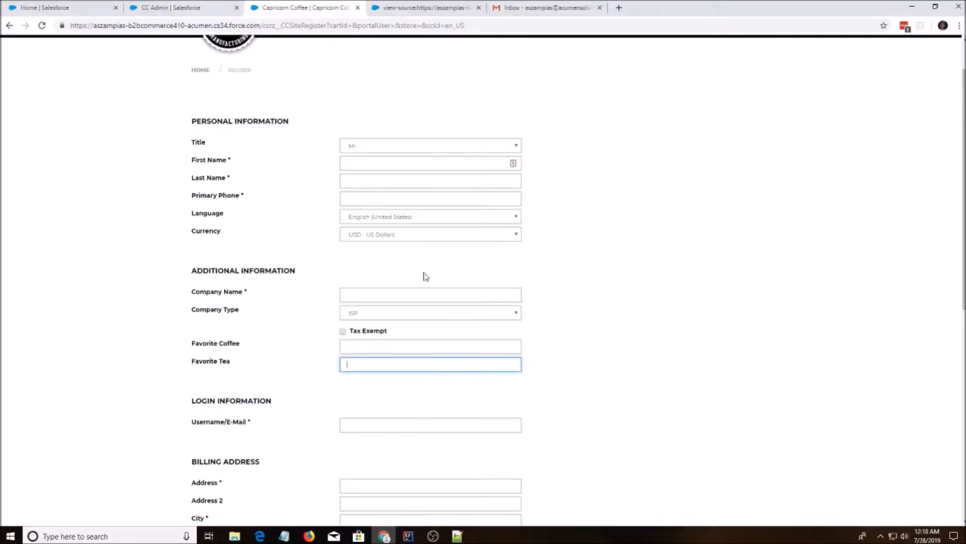
mouse_move(184, 7)
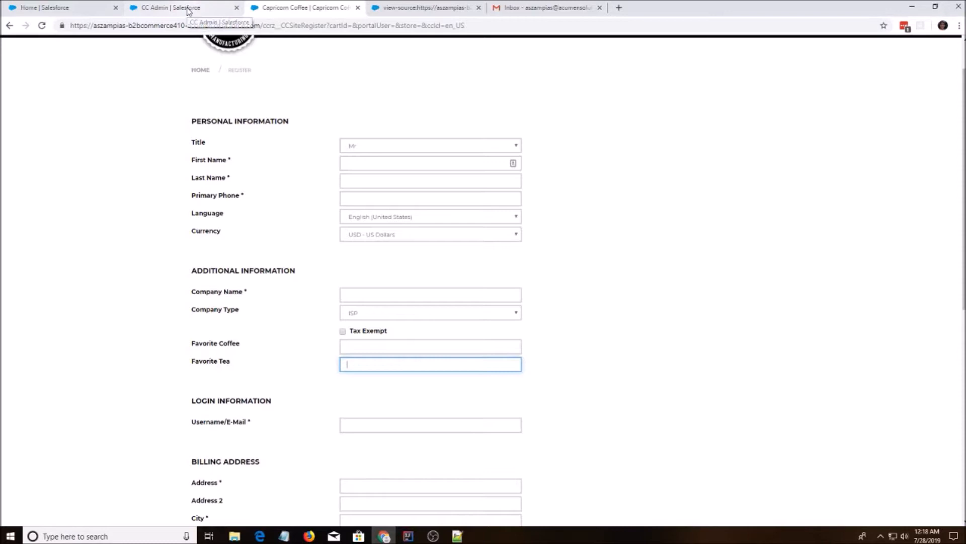
In CC Admin Service Management, edit the ccLogicAccountCreateAccount class name to the custom class.
left_click(182, 8)
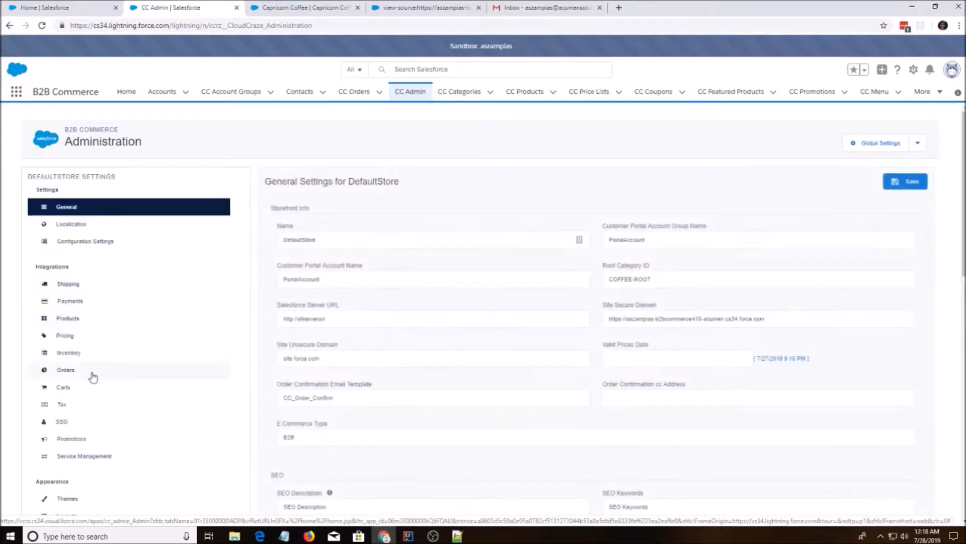
scroll("down", 3)
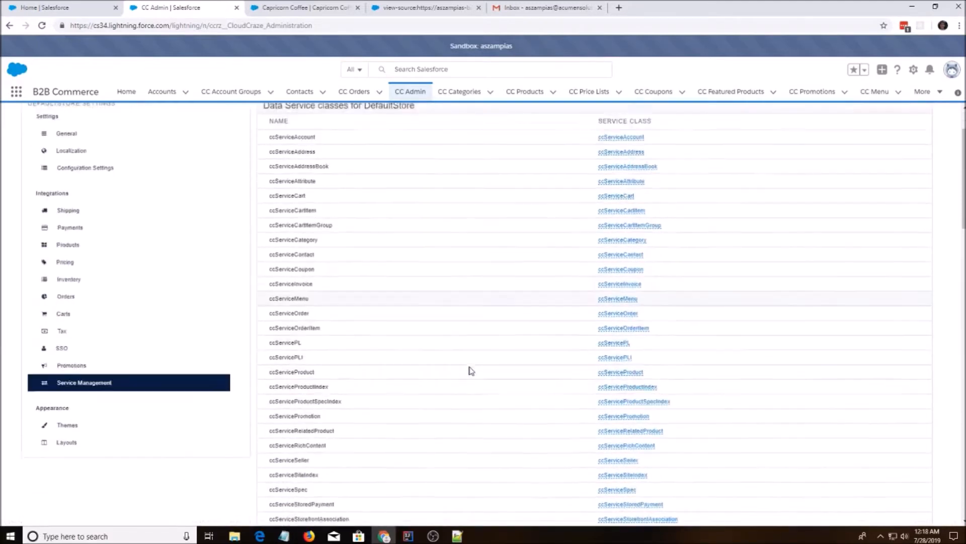
scroll("down", 3)
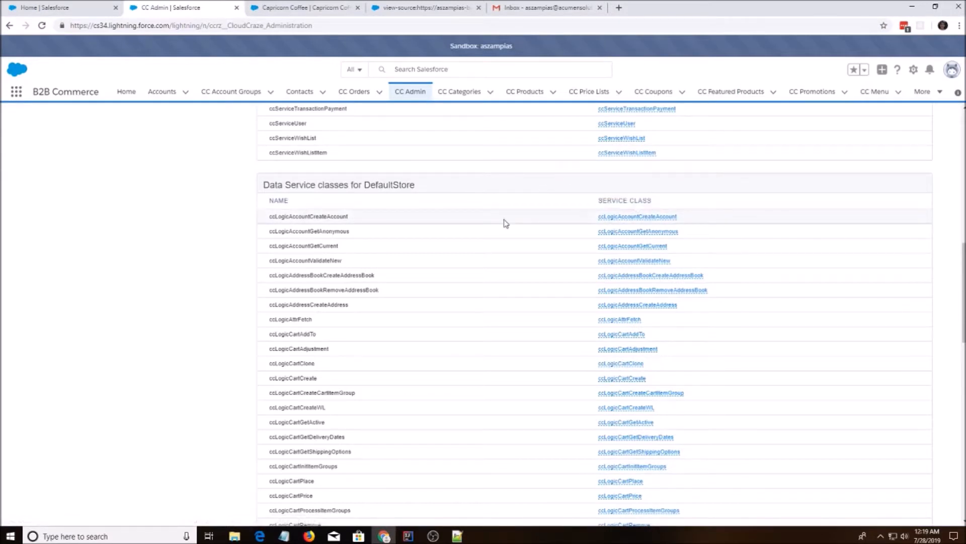
left_click(637, 216)
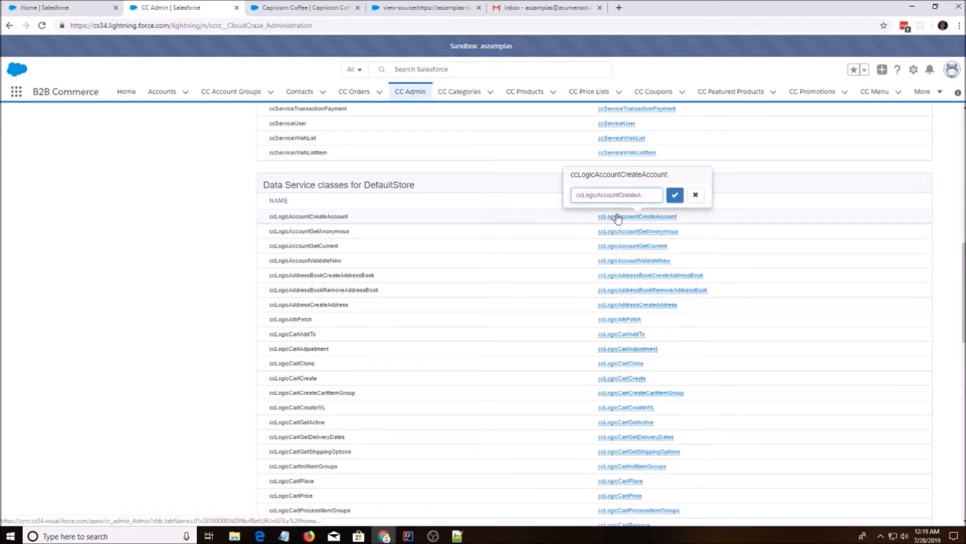
type("c")
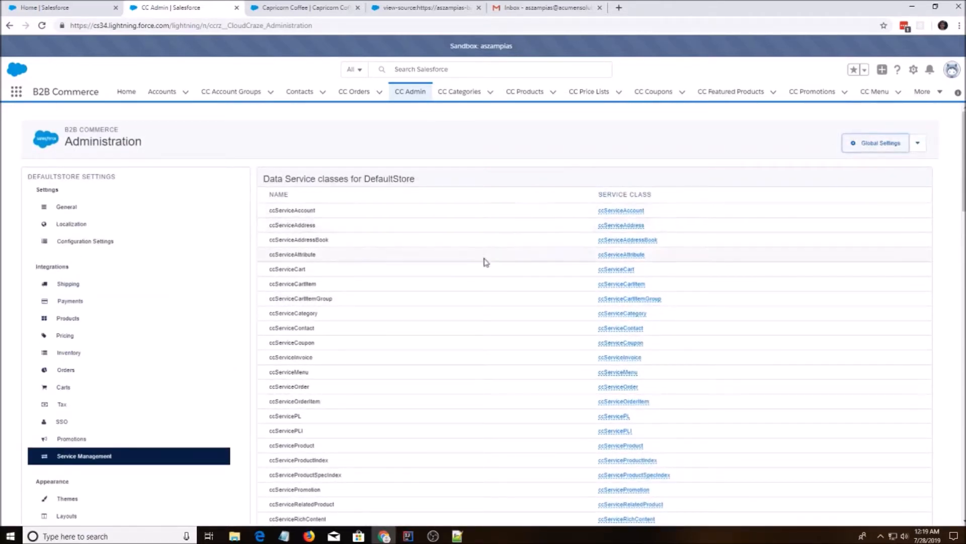
Start building a new configuration cache under Global Settings > Configuration Cache Management.
left_click(879, 142)
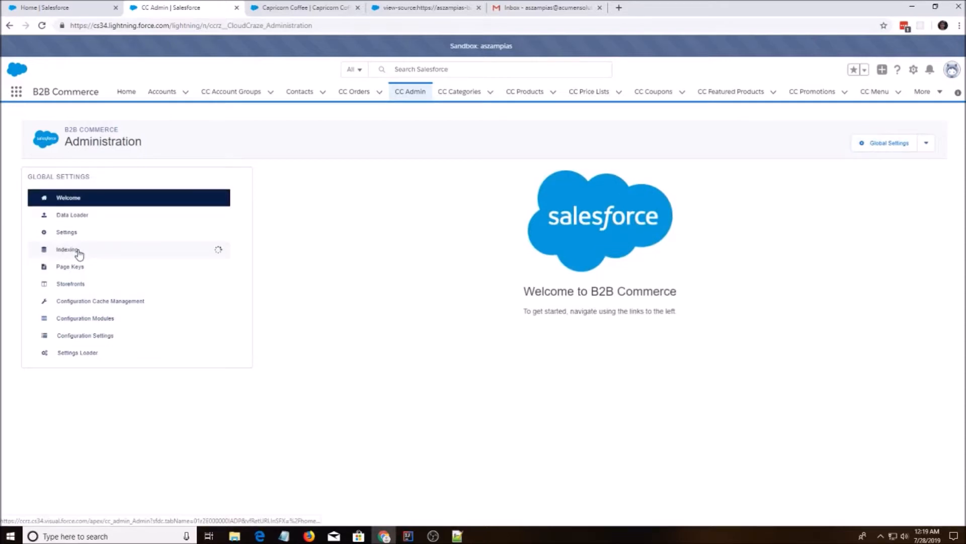
left_click(66, 249)
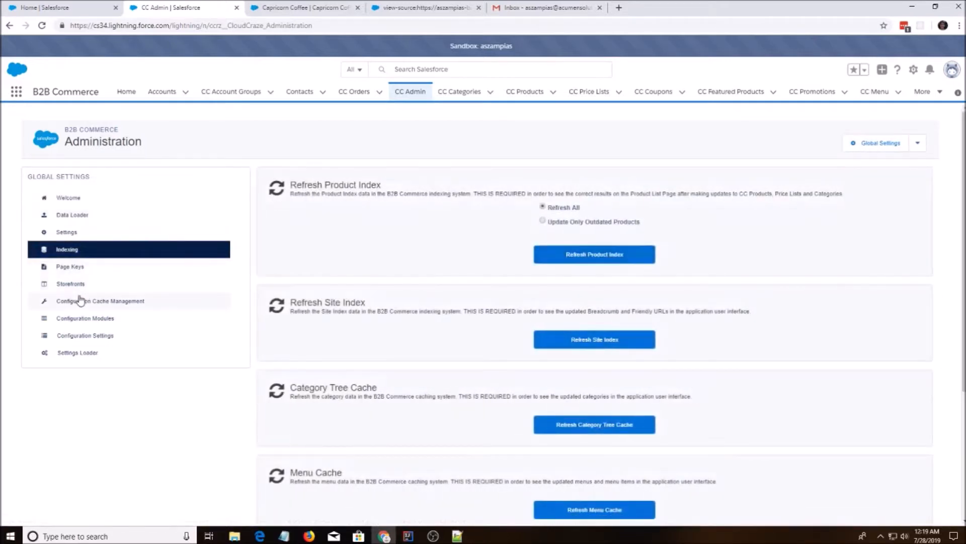
left_click(100, 300)
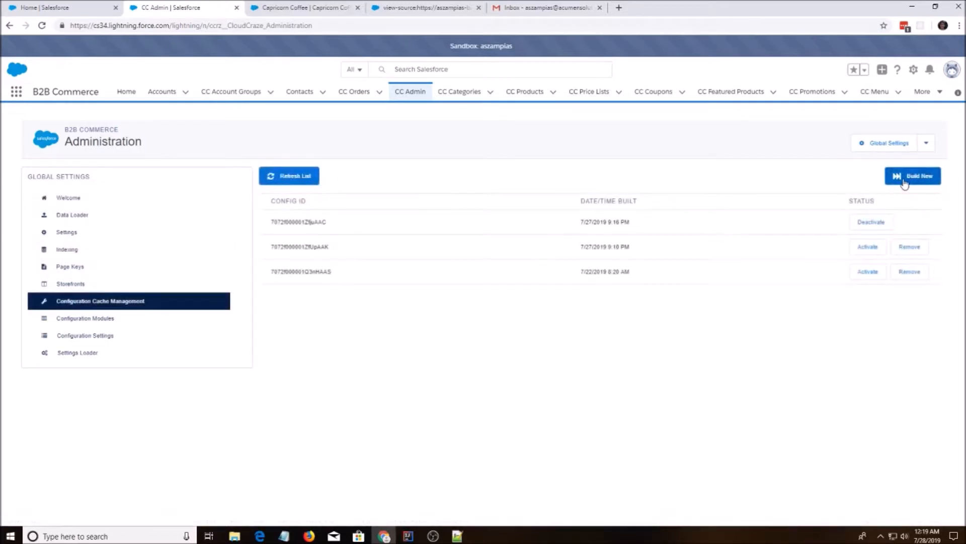
left_click(913, 176)
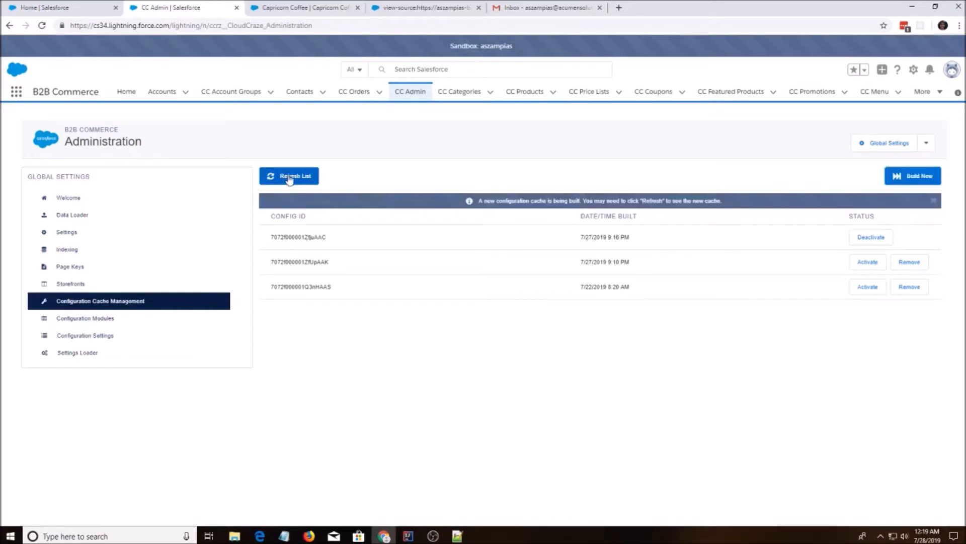
Refresh the list until the cache finishes, then activate the newest configuration cache.
left_click(288, 176)
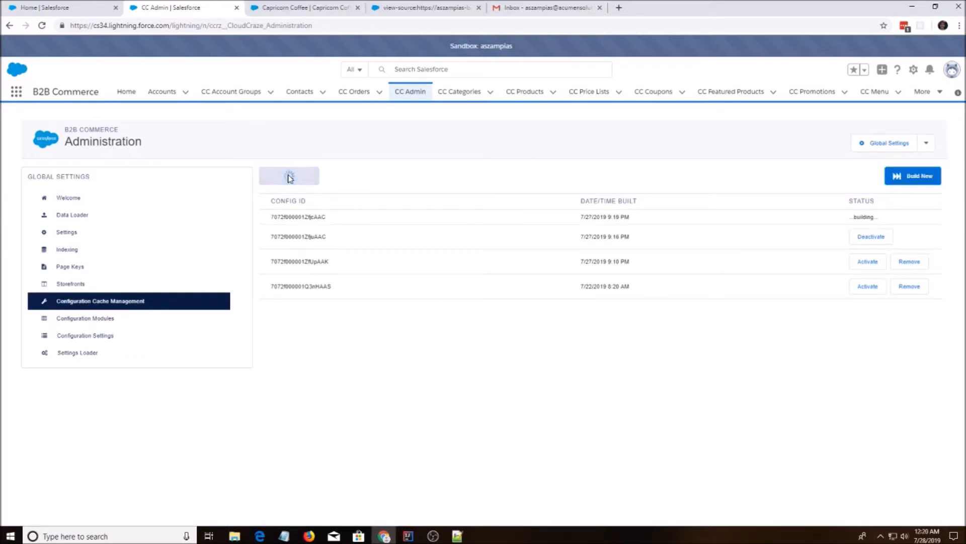
left_click(288, 175)
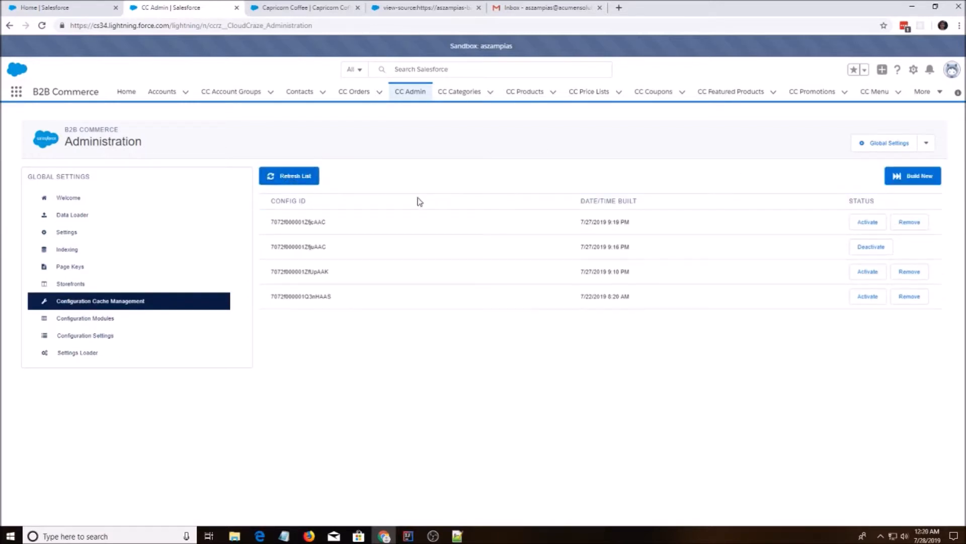
left_click(867, 222)
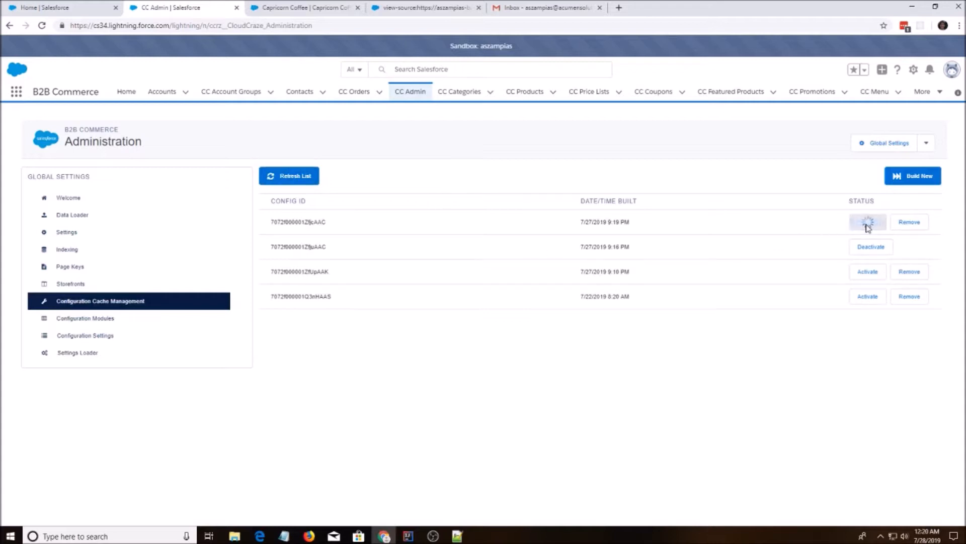
left_click(867, 222)
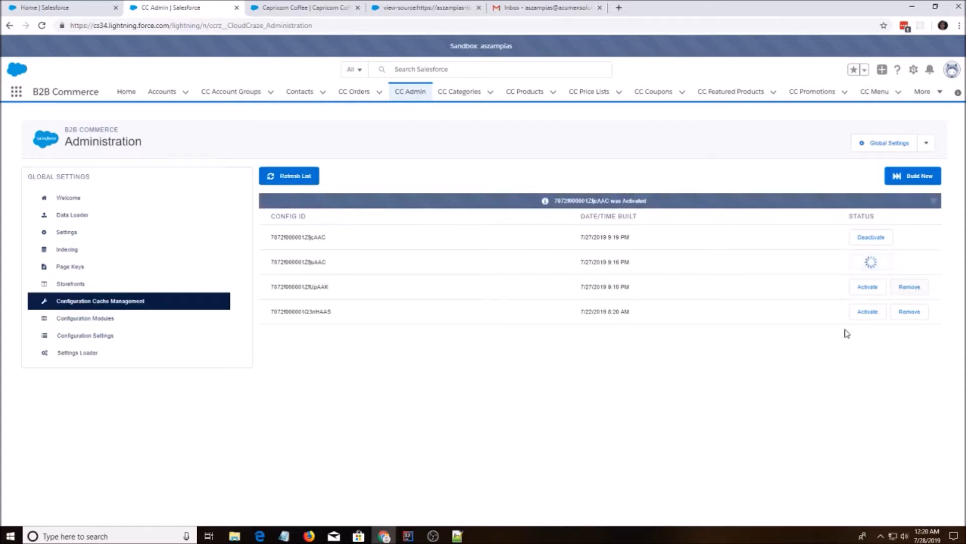
left_click(302, 8)
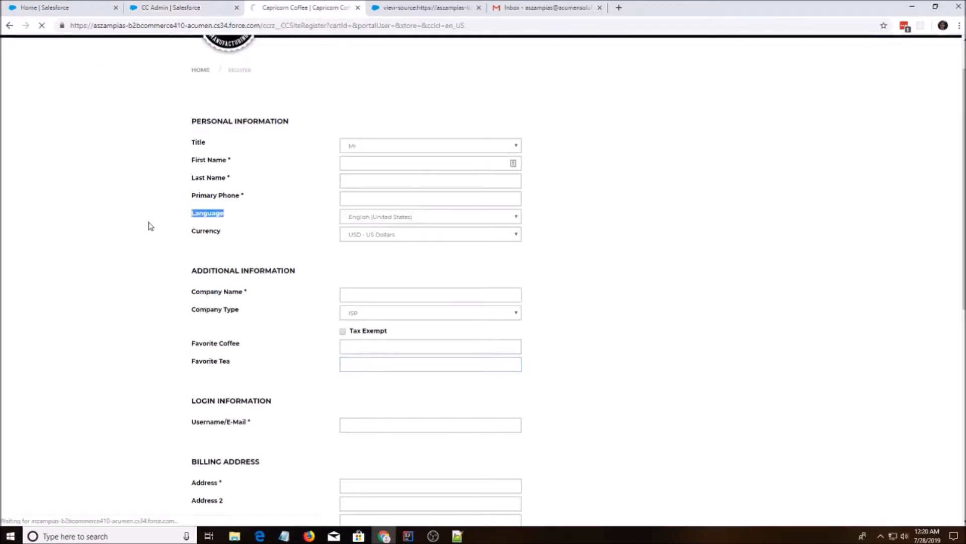
mouse_move(413, 283)
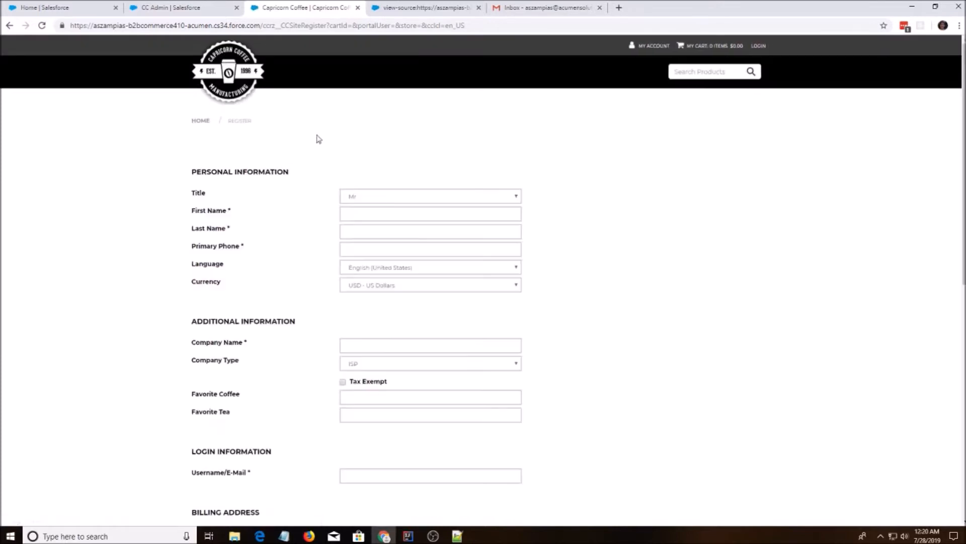
Enter the customer's title Mrs, first and last name, phone number and company name.
left_click(429, 196)
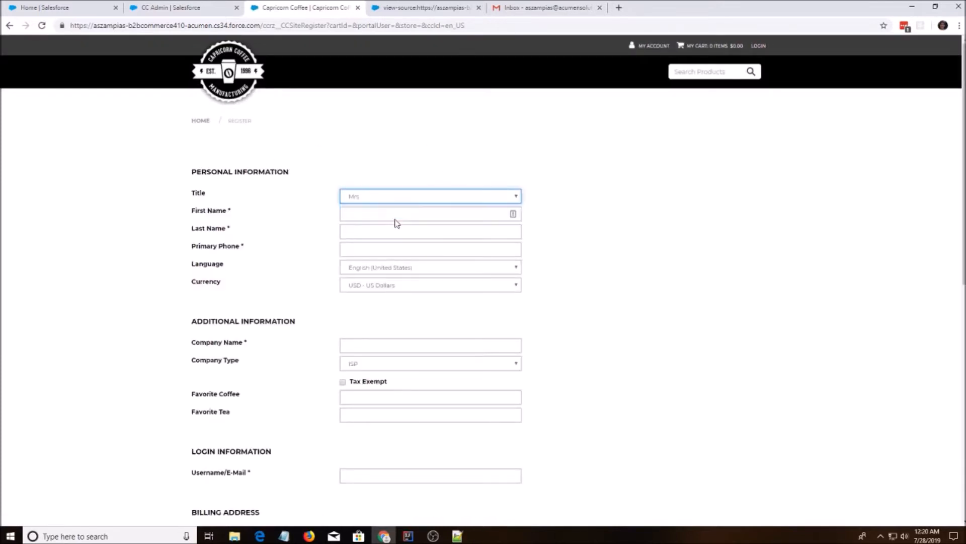
left_click(430, 214)
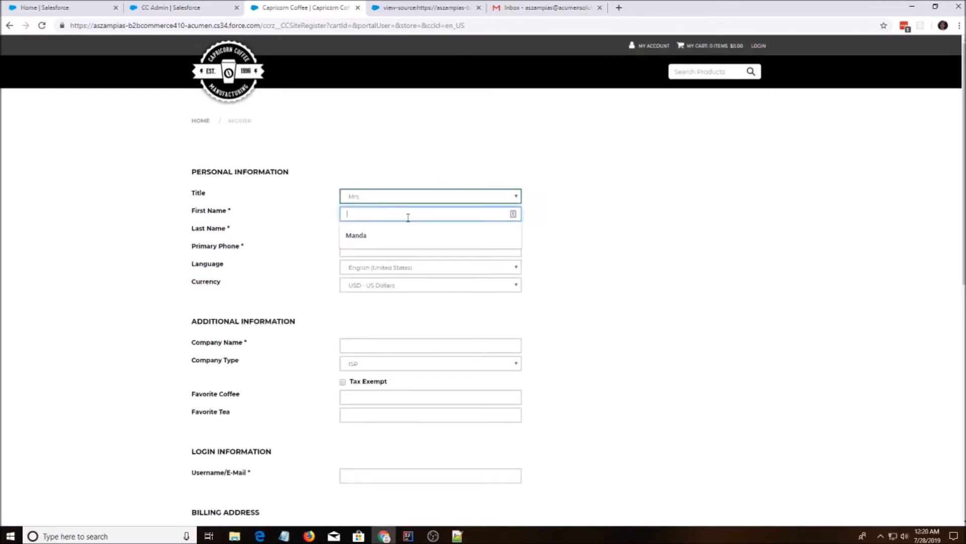
type("m")
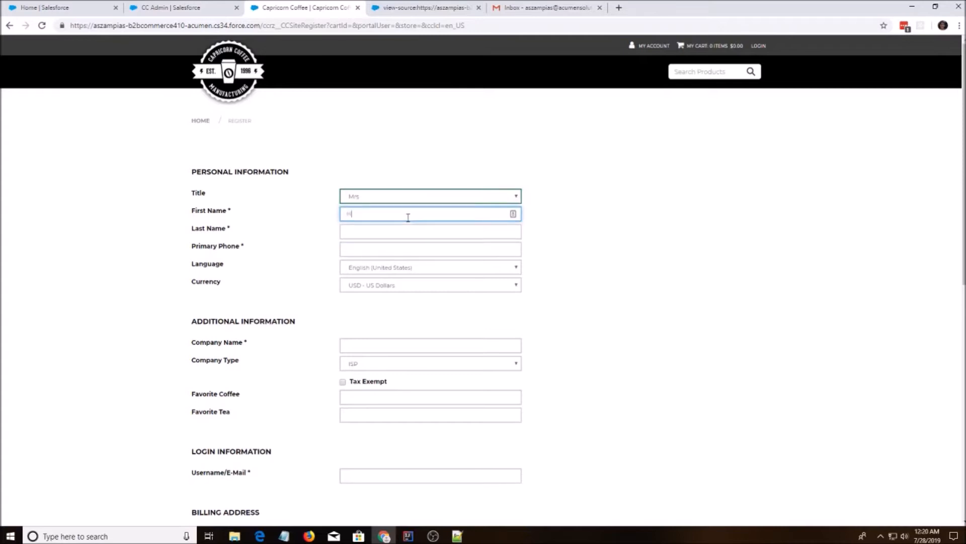
type("There")
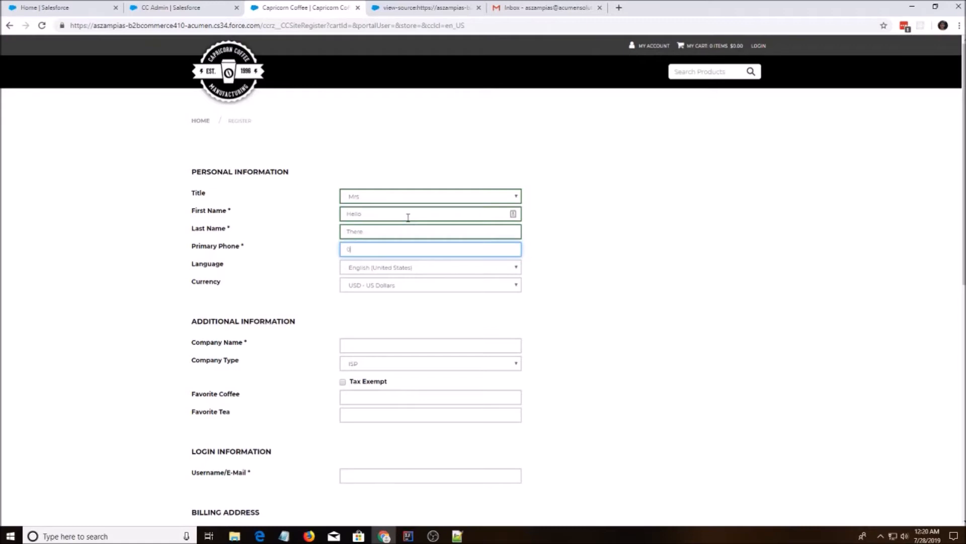
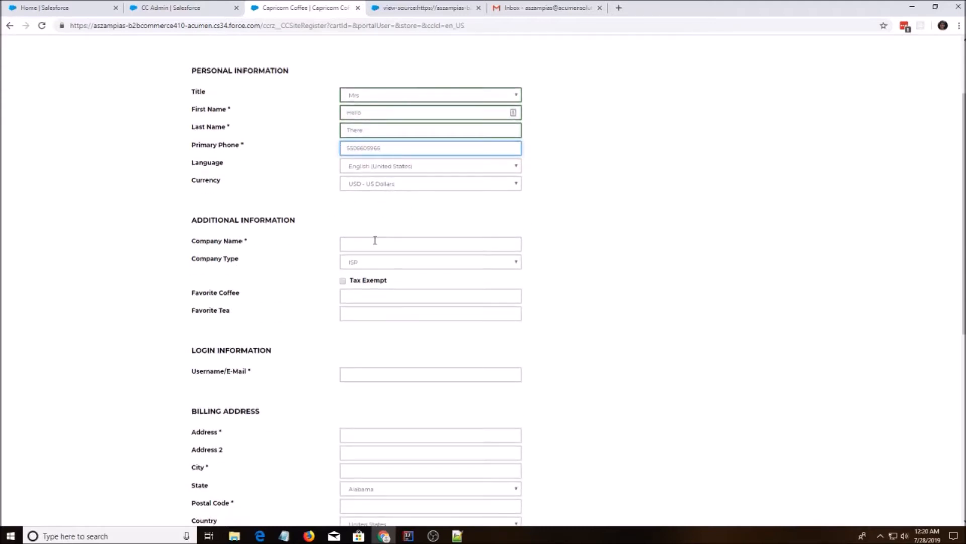
left_click(429, 243)
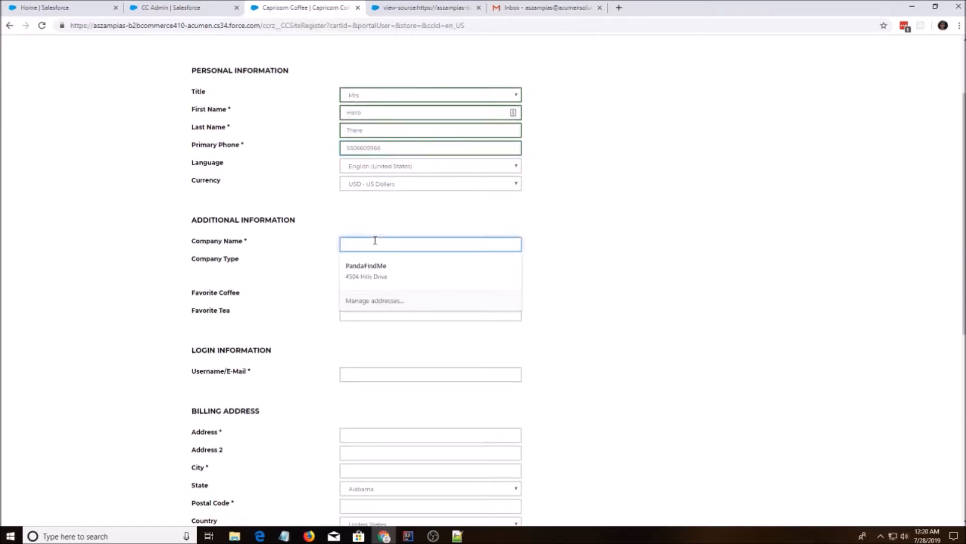
type("Hello There")
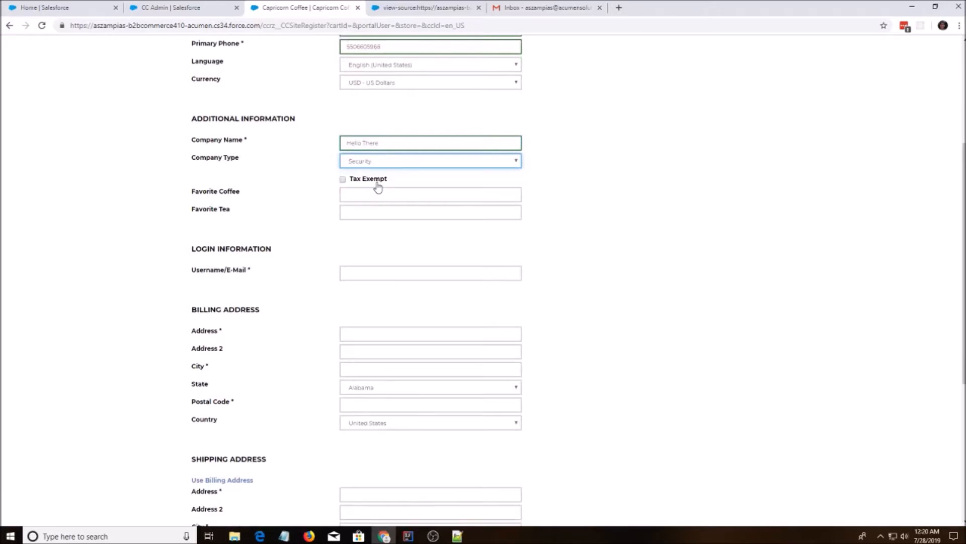
Set Favorite Coffee/Tea, autofill email and address, use billing for shipping, and submit.
left_click(429, 195)
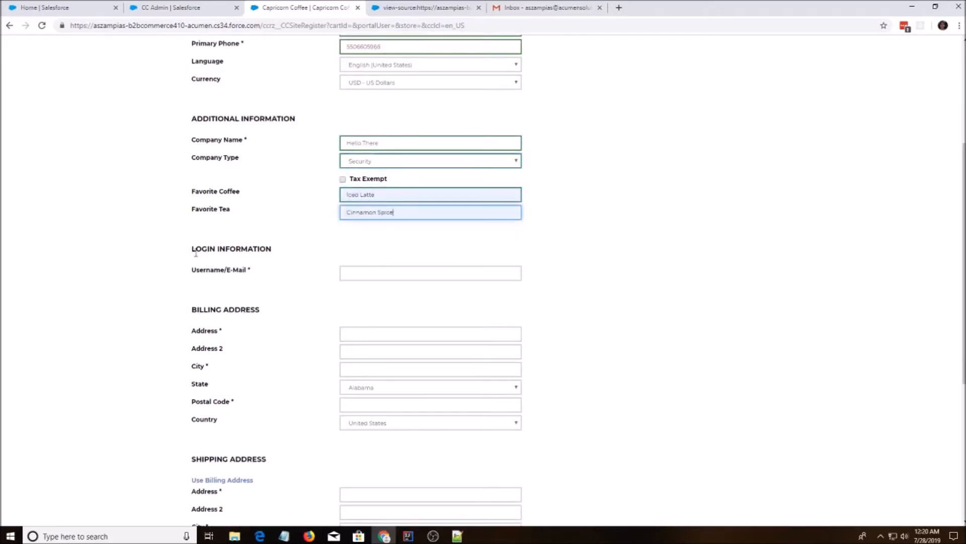
left_click(429, 273)
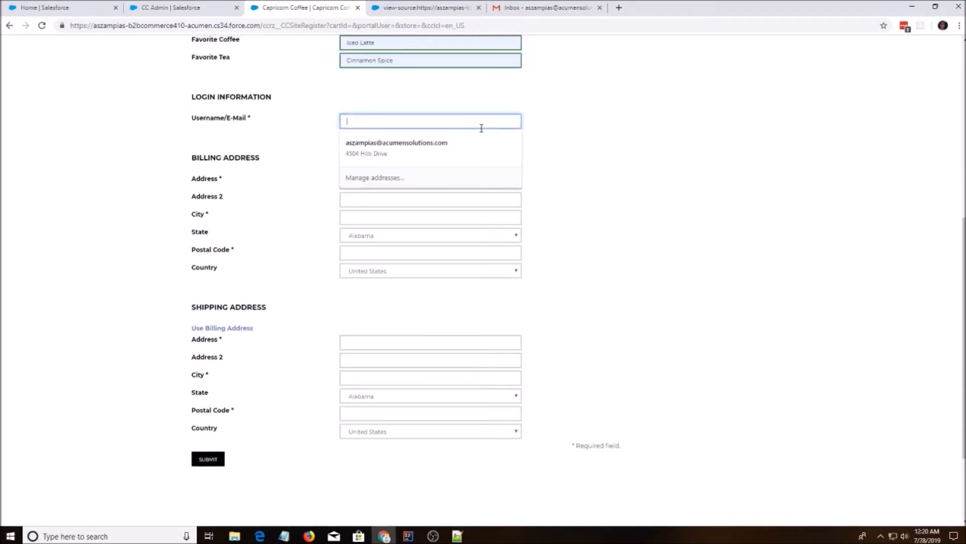
left_click(396, 142)
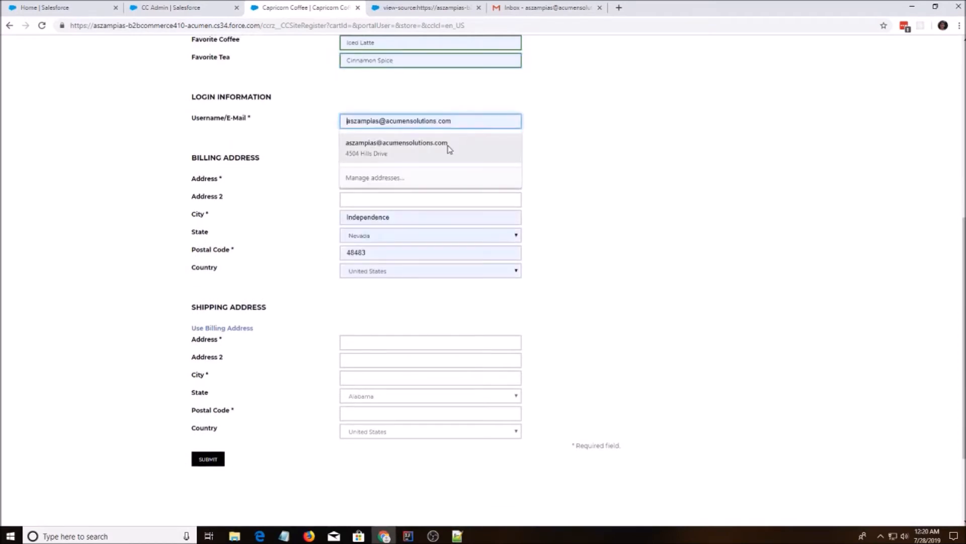
left_click(395, 148)
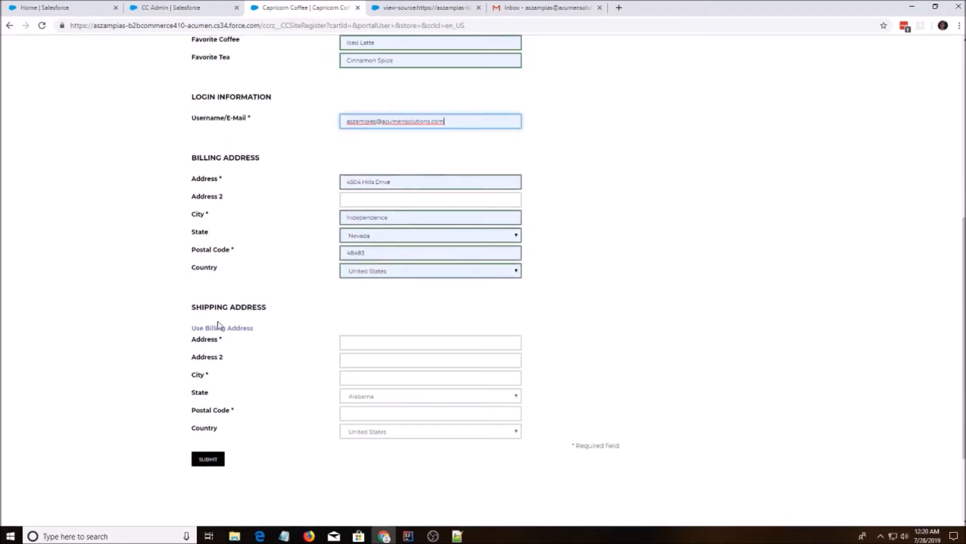
left_click(222, 327)
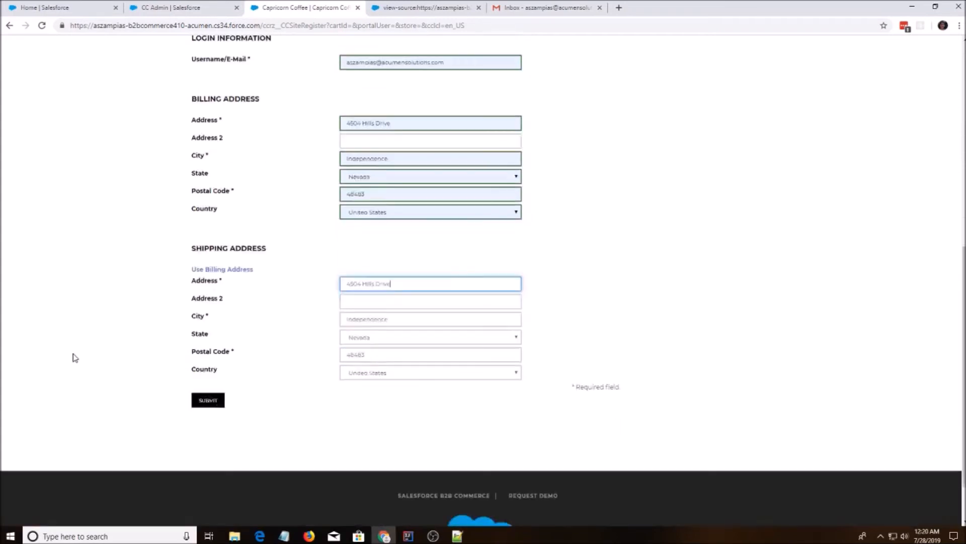
left_click(208, 399)
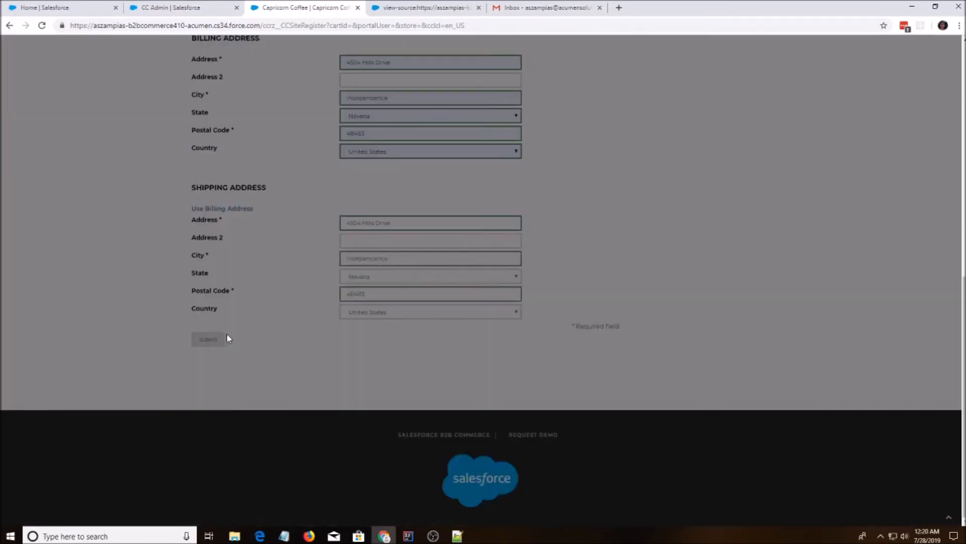
mouse_move(344, 333)
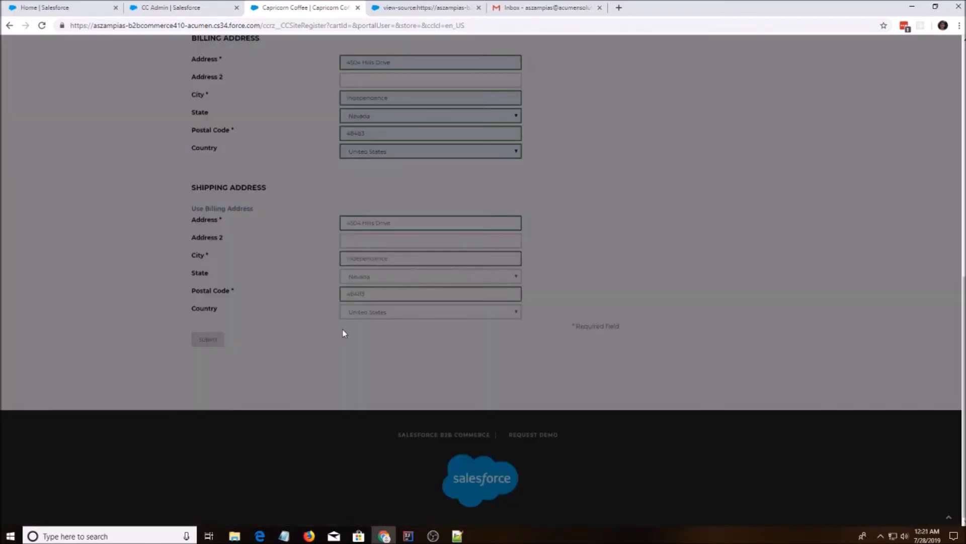
scroll("up", 3)
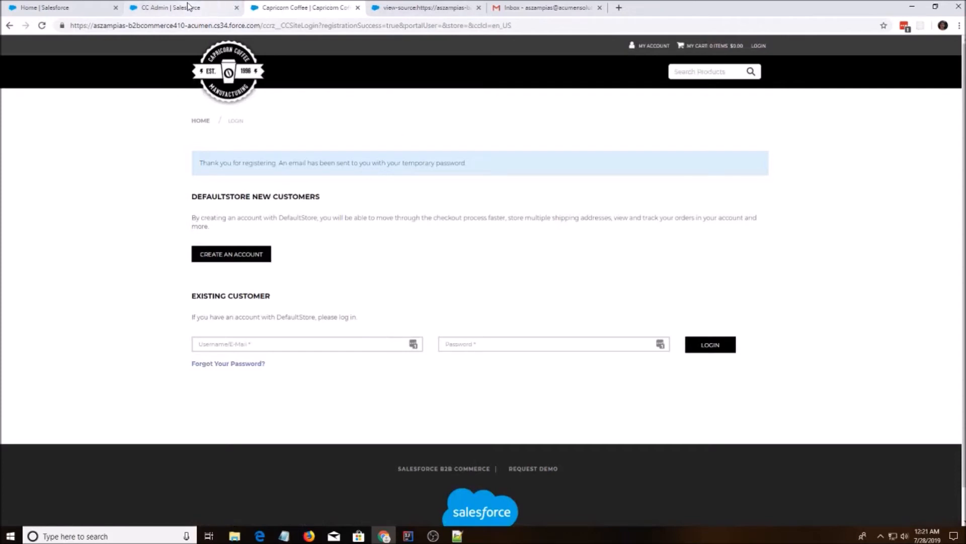
Open the newly registered contact from All Contacts in Salesforce and view its details.
left_click(179, 7)
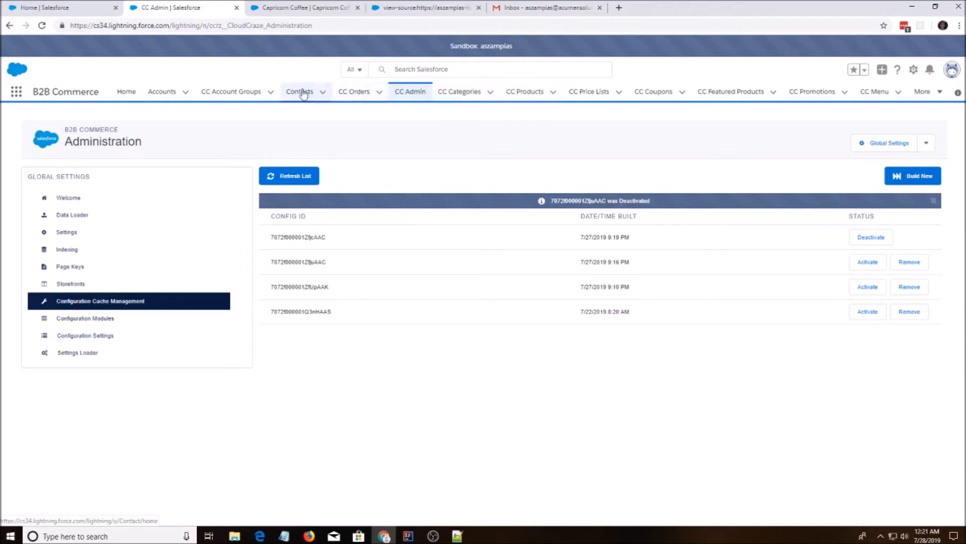
left_click(300, 91)
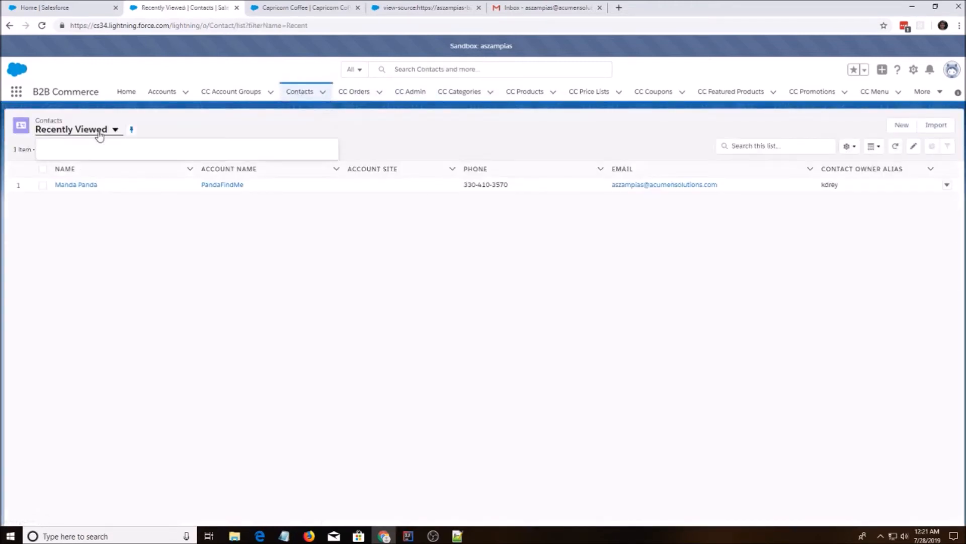
left_click(115, 129)
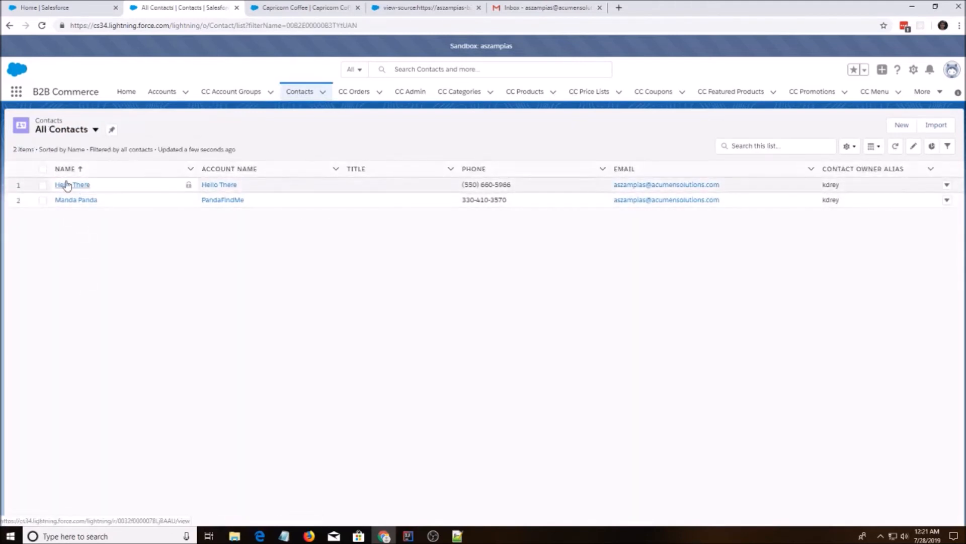
left_click(72, 184)
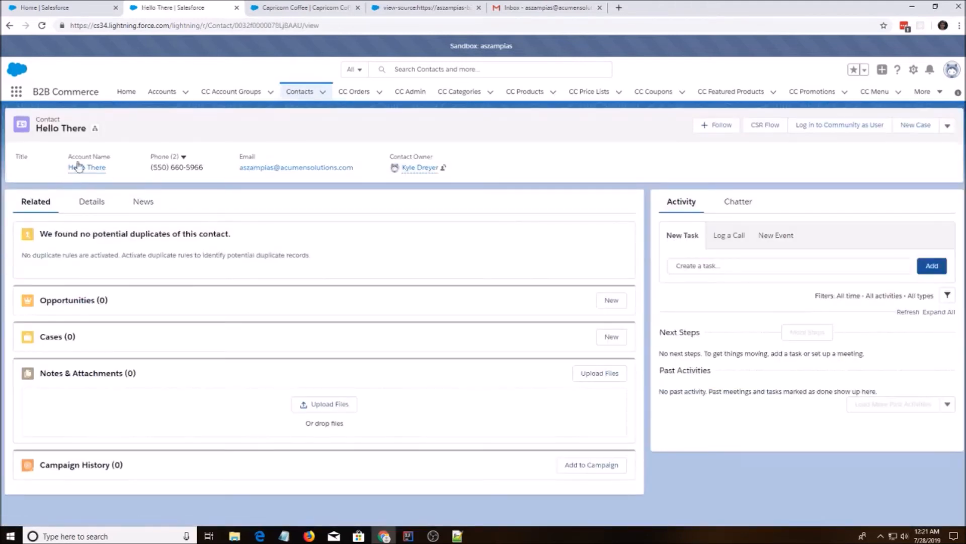
left_click(91, 201)
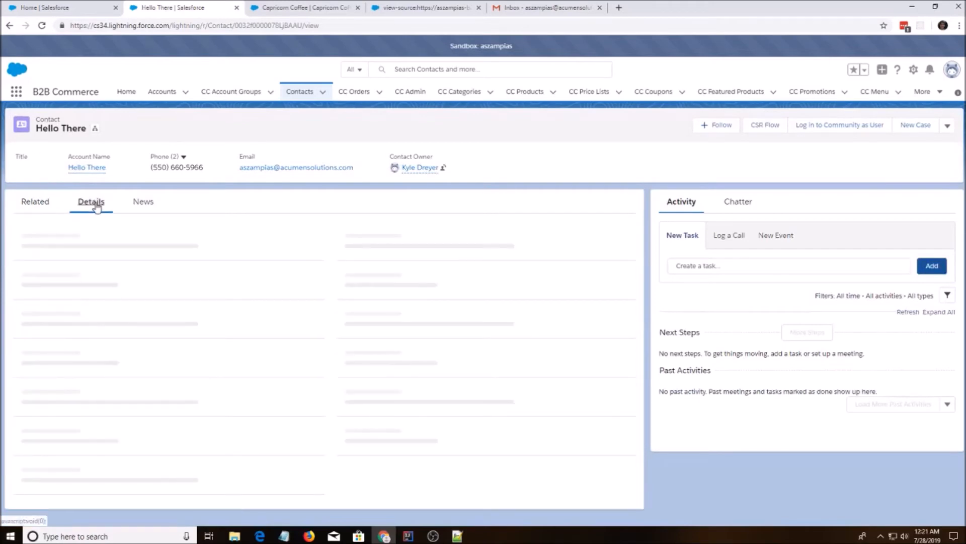
left_click(91, 201)
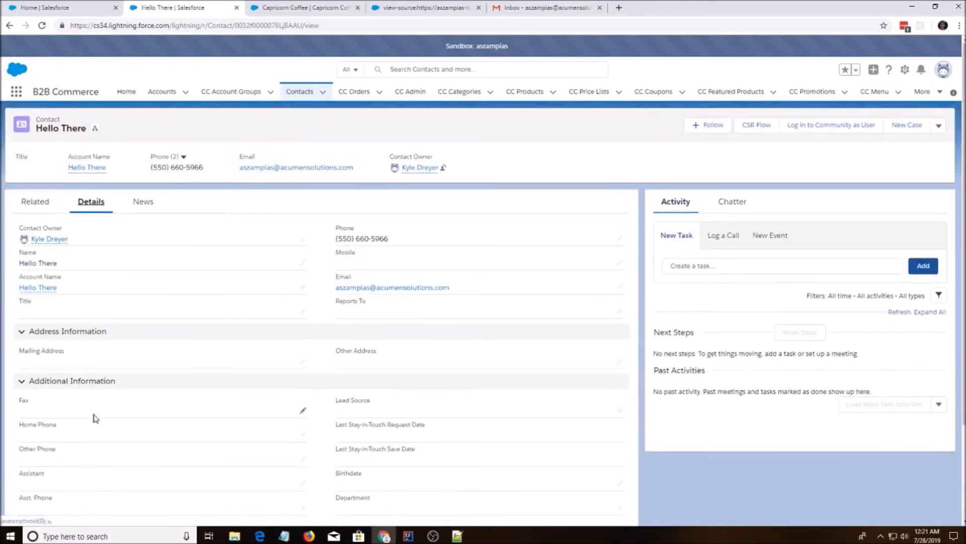
Check the linked Hello There account shows Iced Latte and Cinnamon Spice, then return to the storefront.
left_click(87, 167)
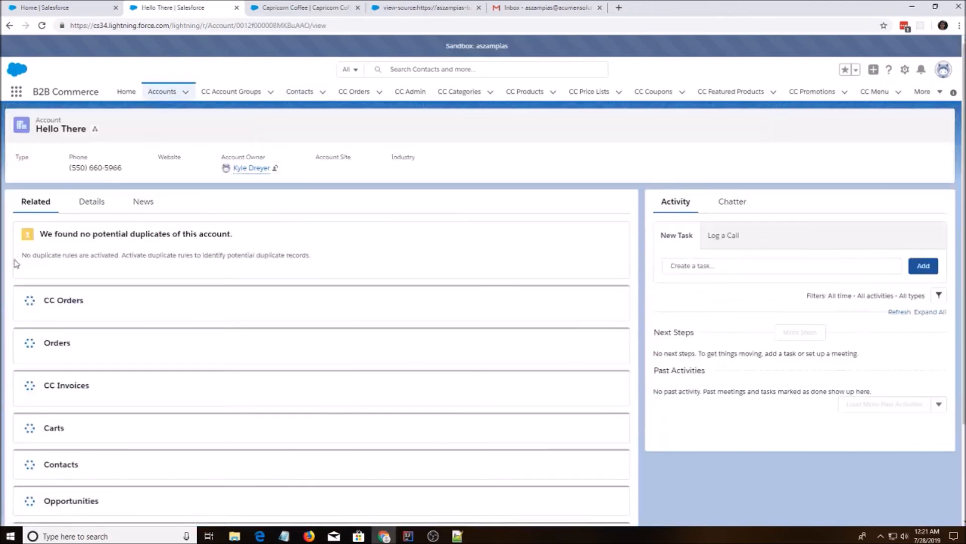
left_click(91, 201)
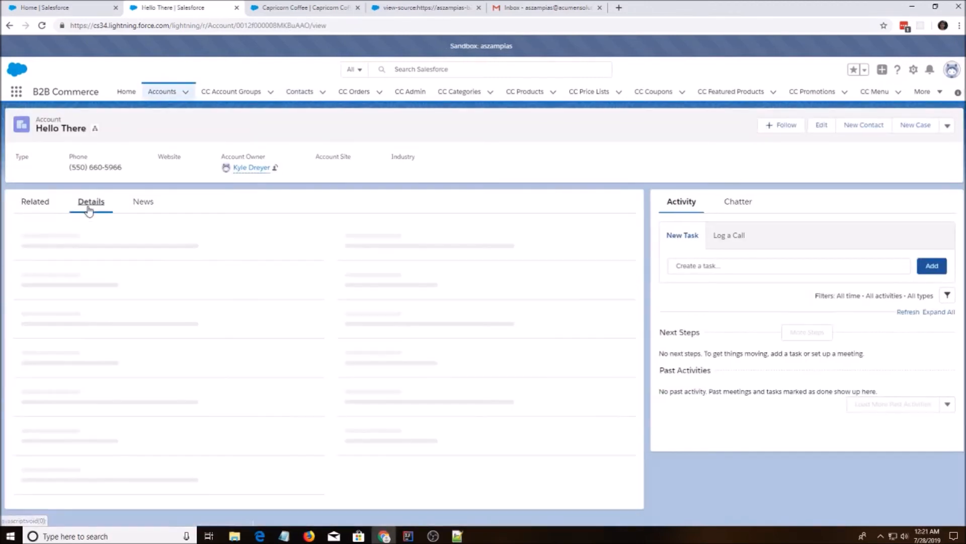
left_click(90, 201)
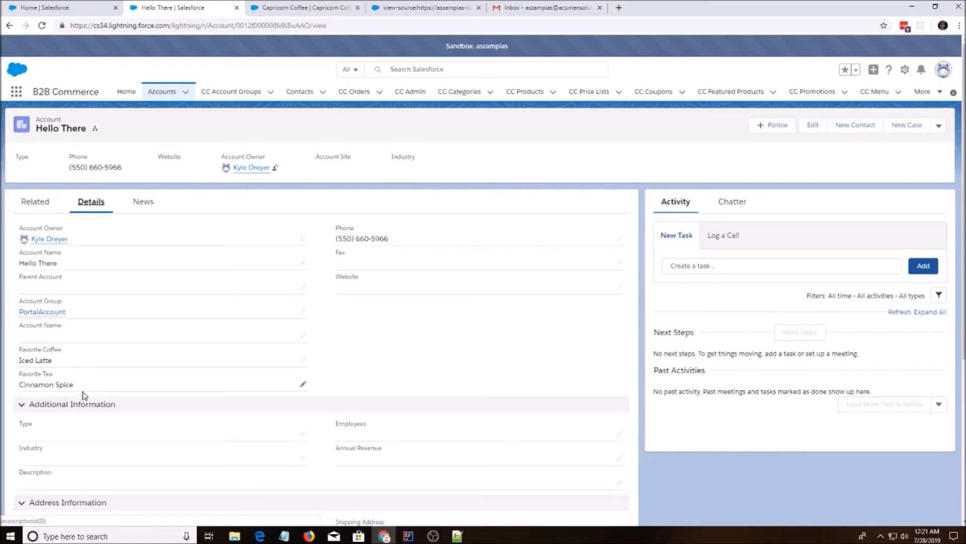
mouse_move(294, 323)
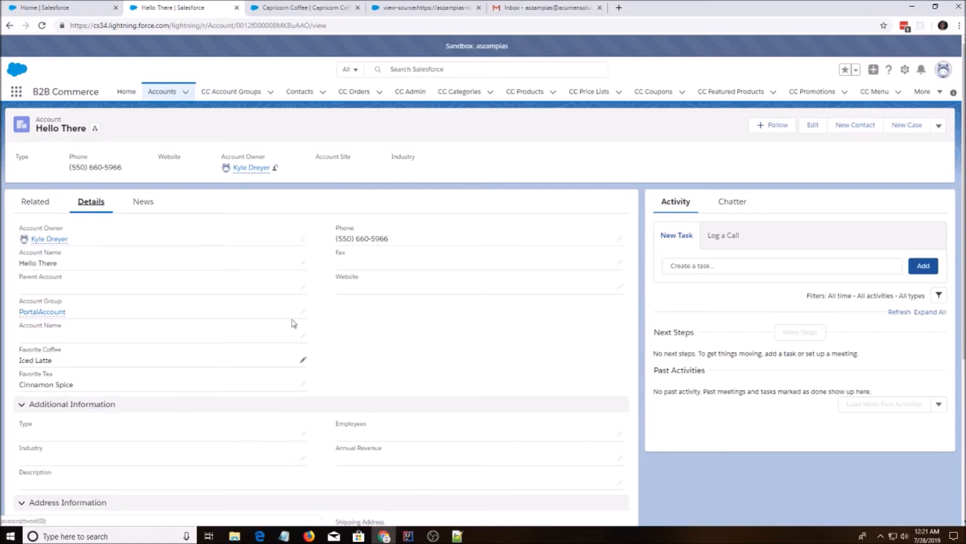
left_click(304, 8)
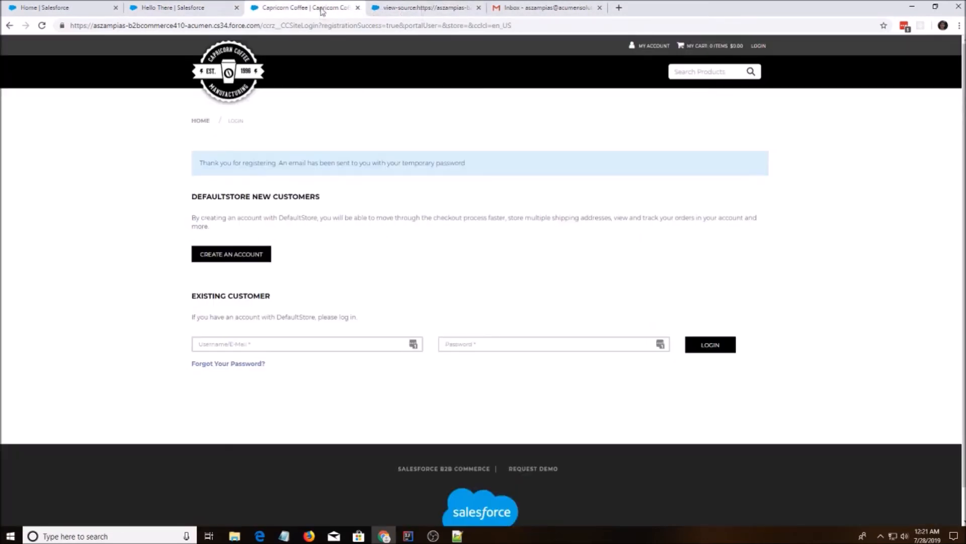
mouse_move(302, 8)
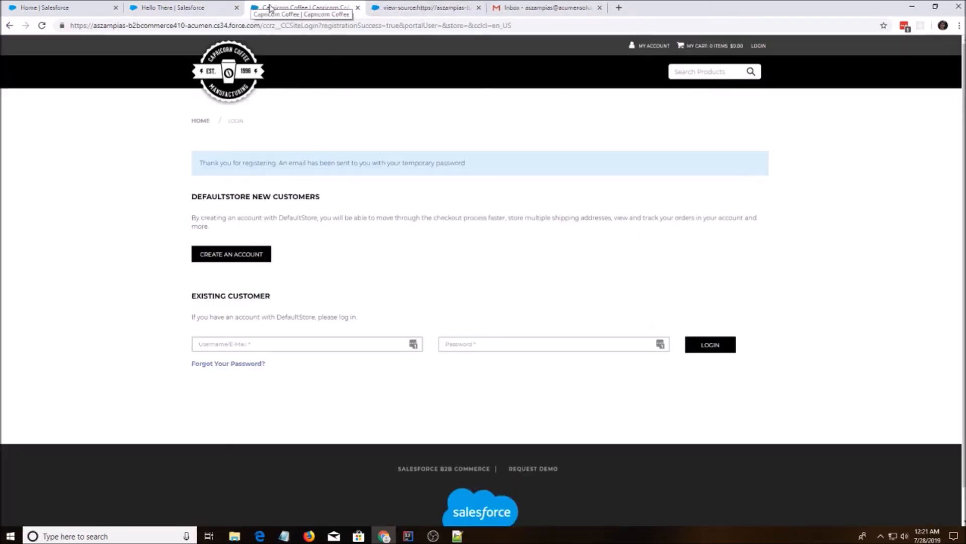